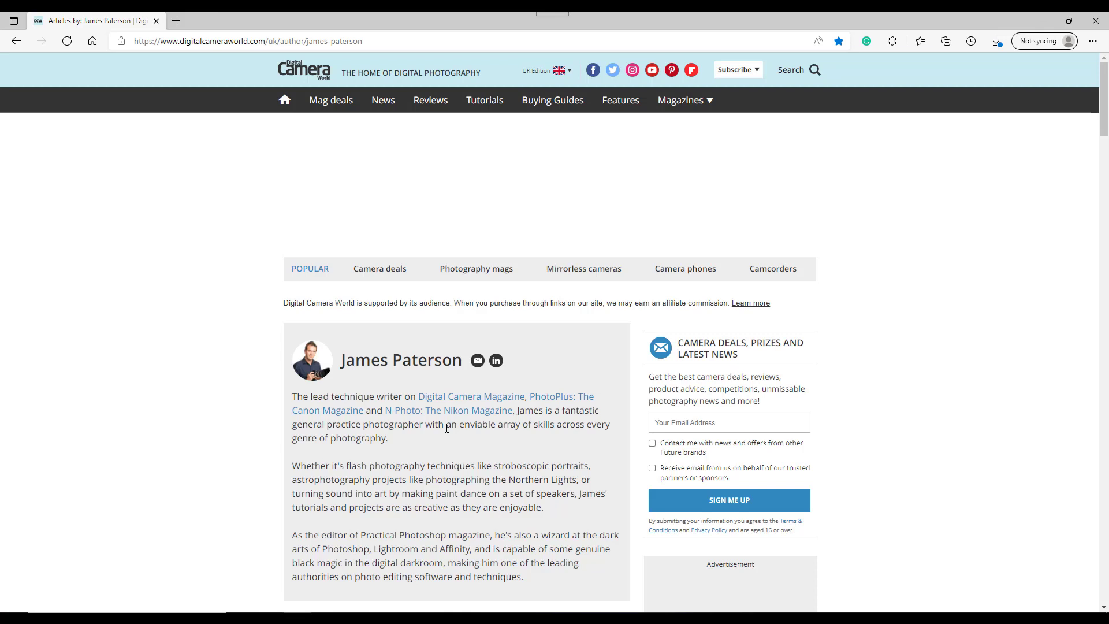
mouse_move(304, 78)
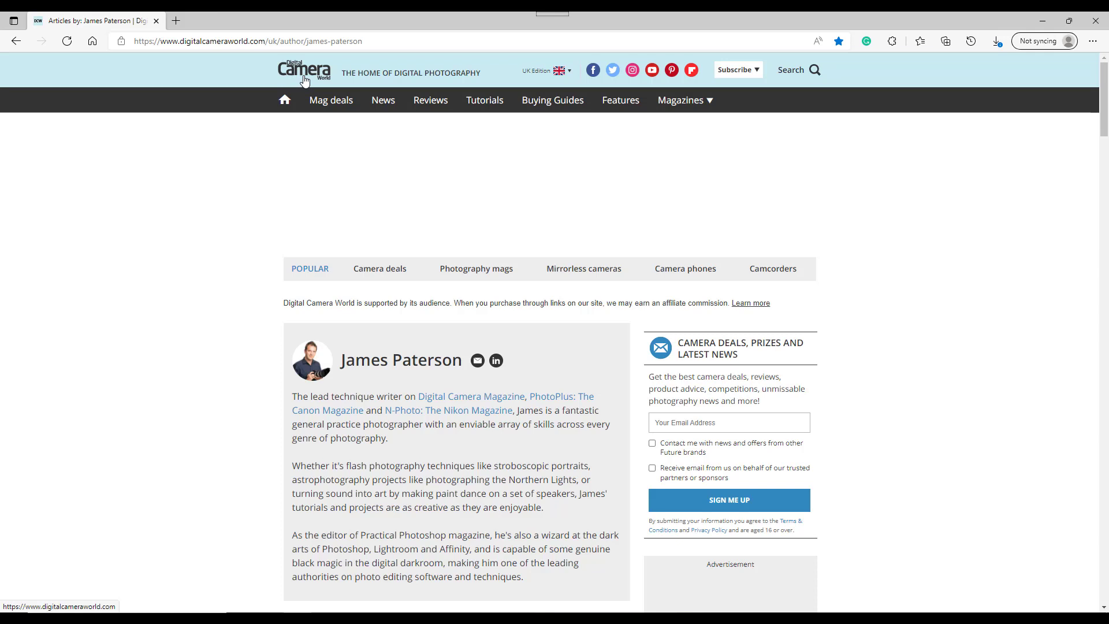
mouse_move(192, 208)
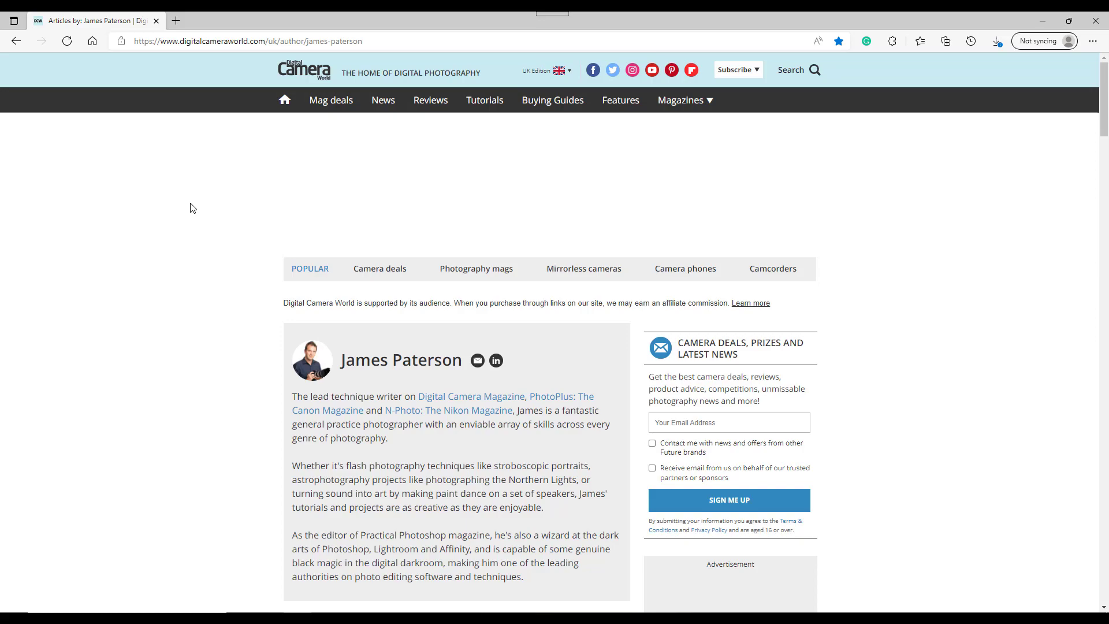
mouse_move(200, 239)
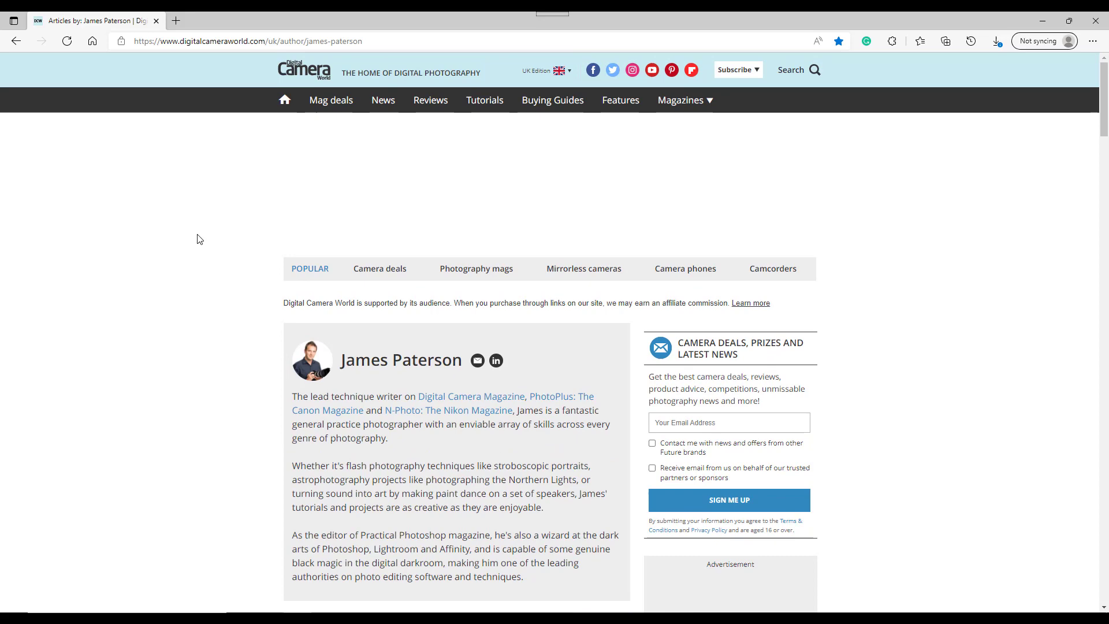
- Scroll down James Paterson's article list to the older 2021 Affinity Photo tutorials
scroll("down", 3)
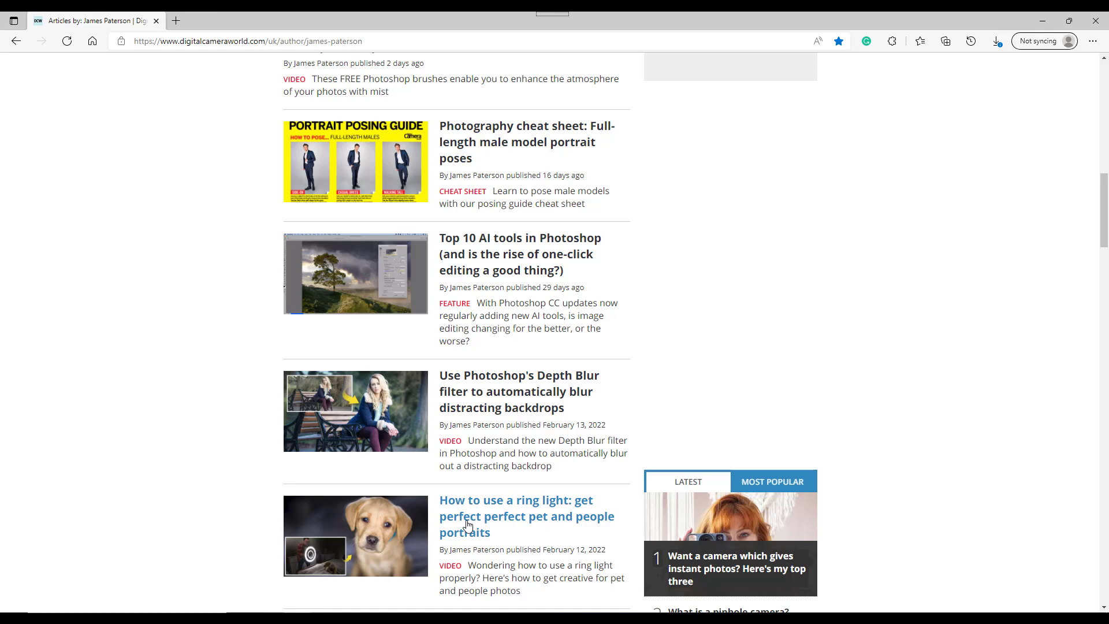
mouse_move(465, 365)
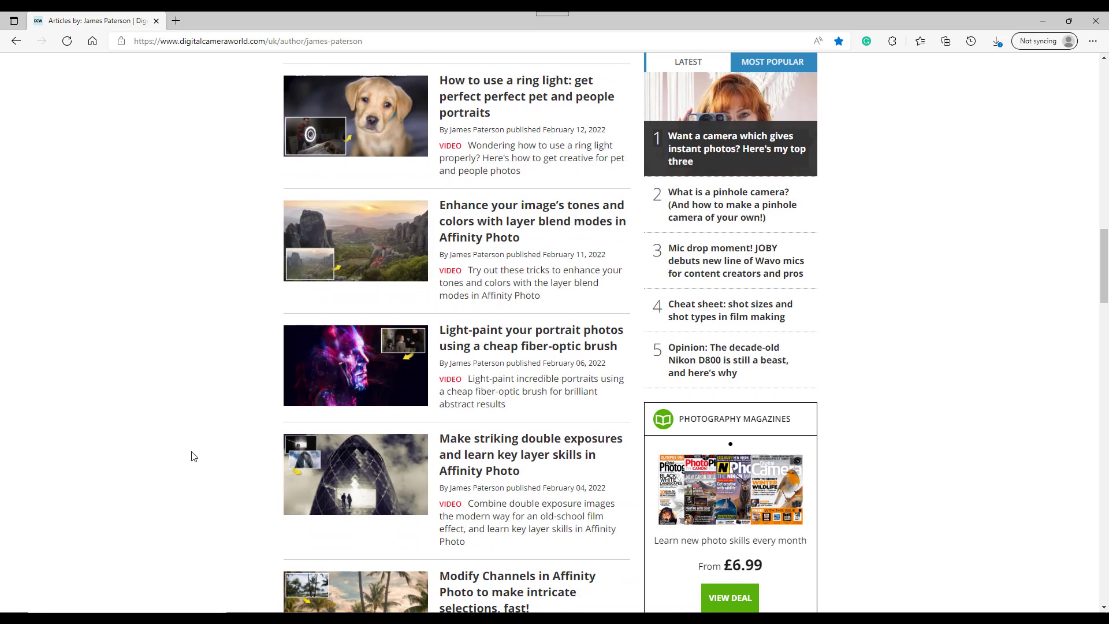
scroll("down", 3)
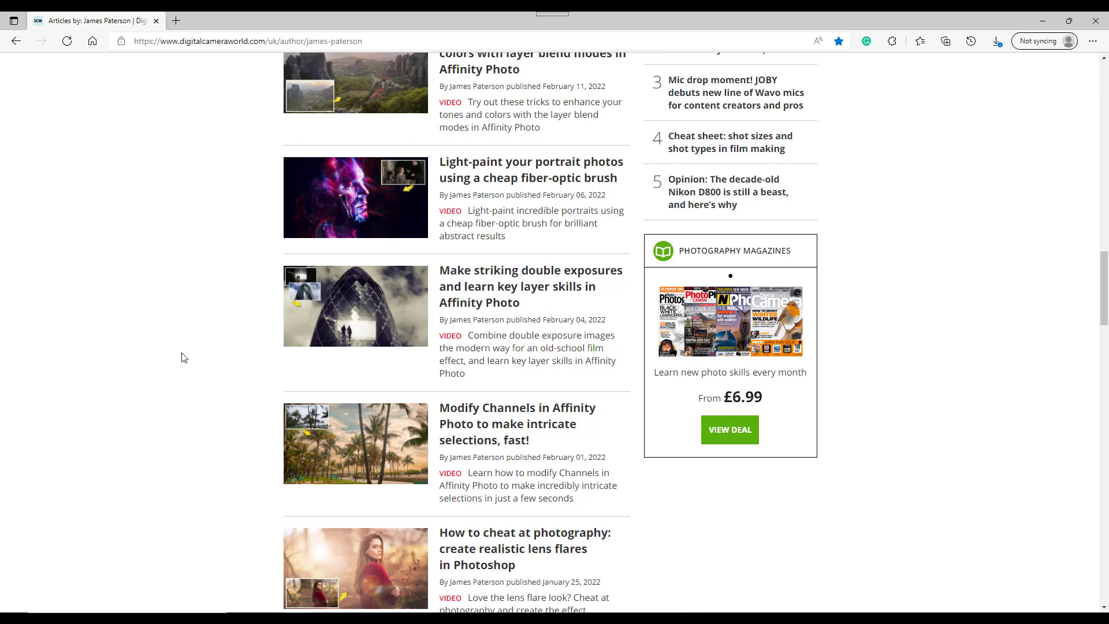
scroll("down", 3)
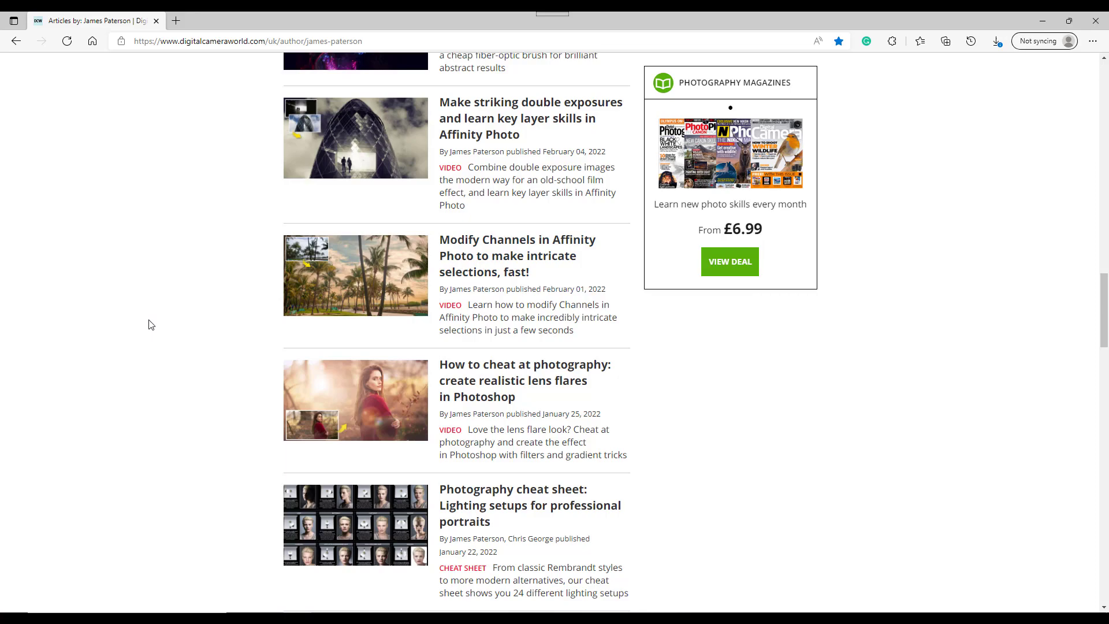
scroll("down", 3)
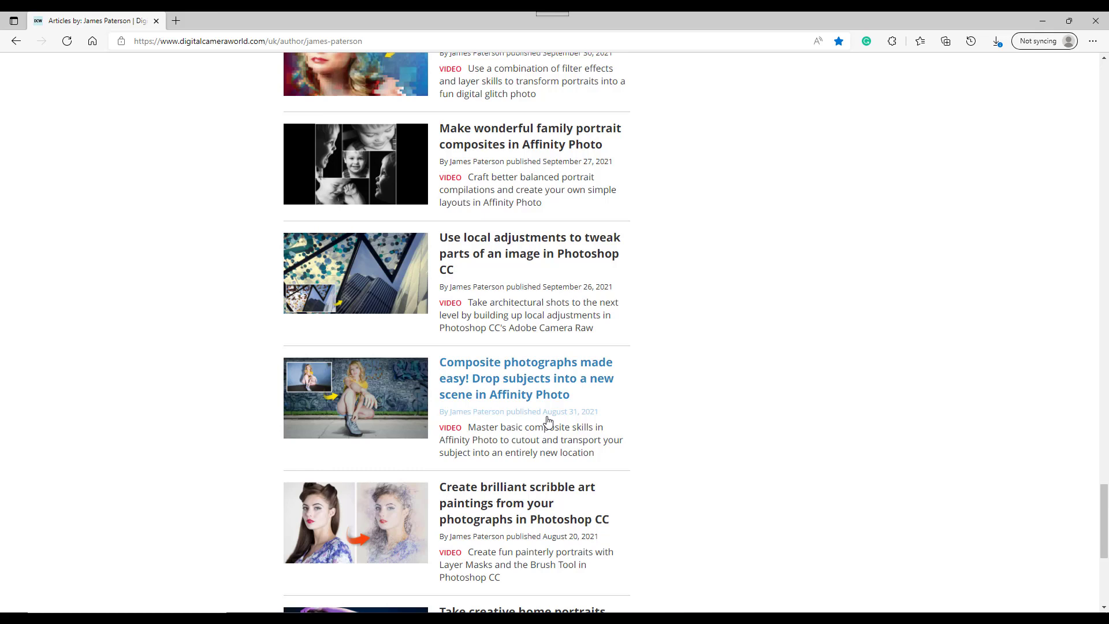
mouse_move(334, 411)
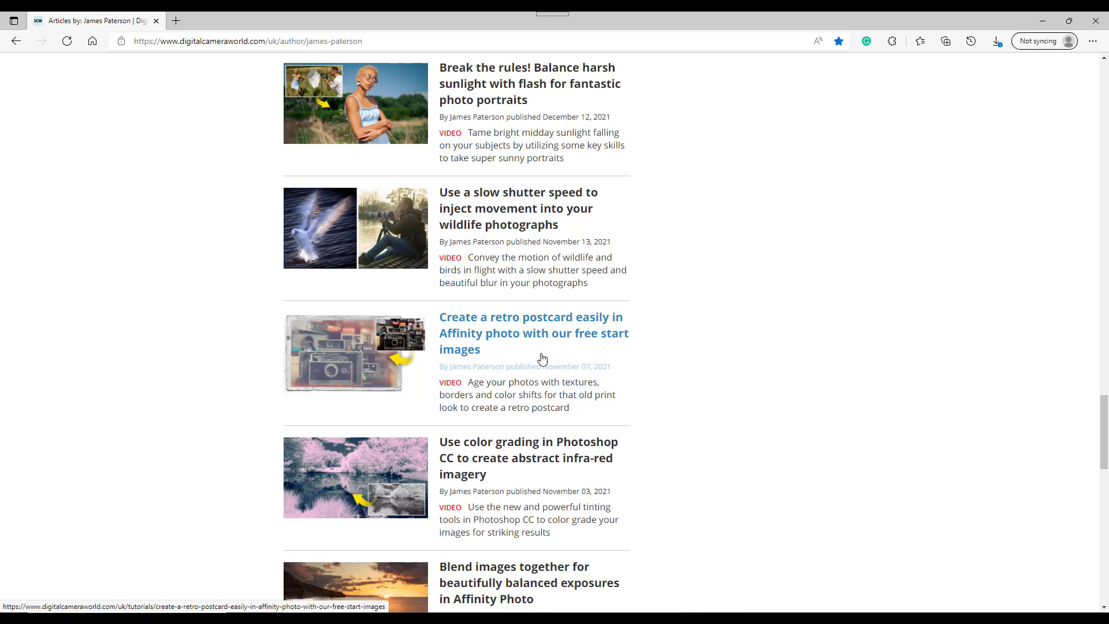
mouse_move(491, 345)
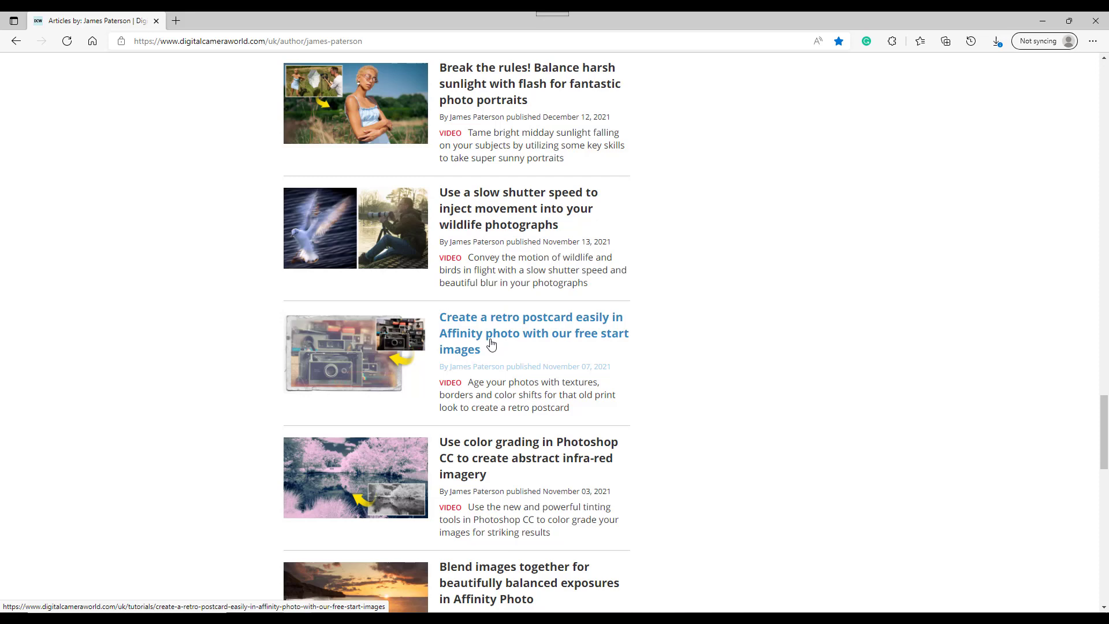
- Open the 'Create a retro postcard easily in Affinity Photo' article and scroll toward its download link
left_click(534, 334)
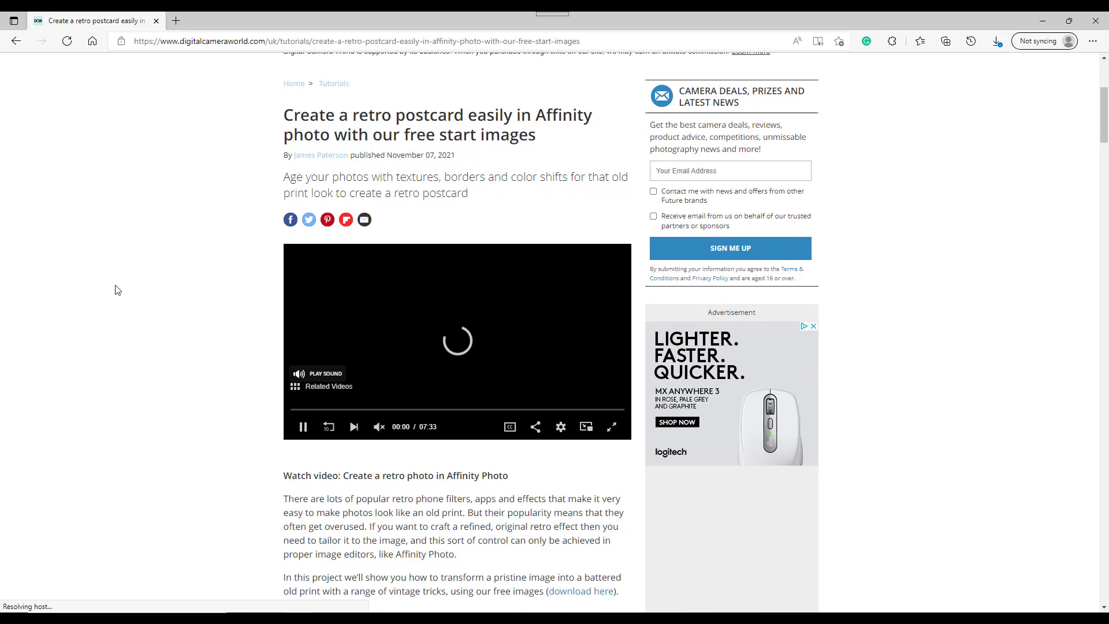
scroll("down", 3)
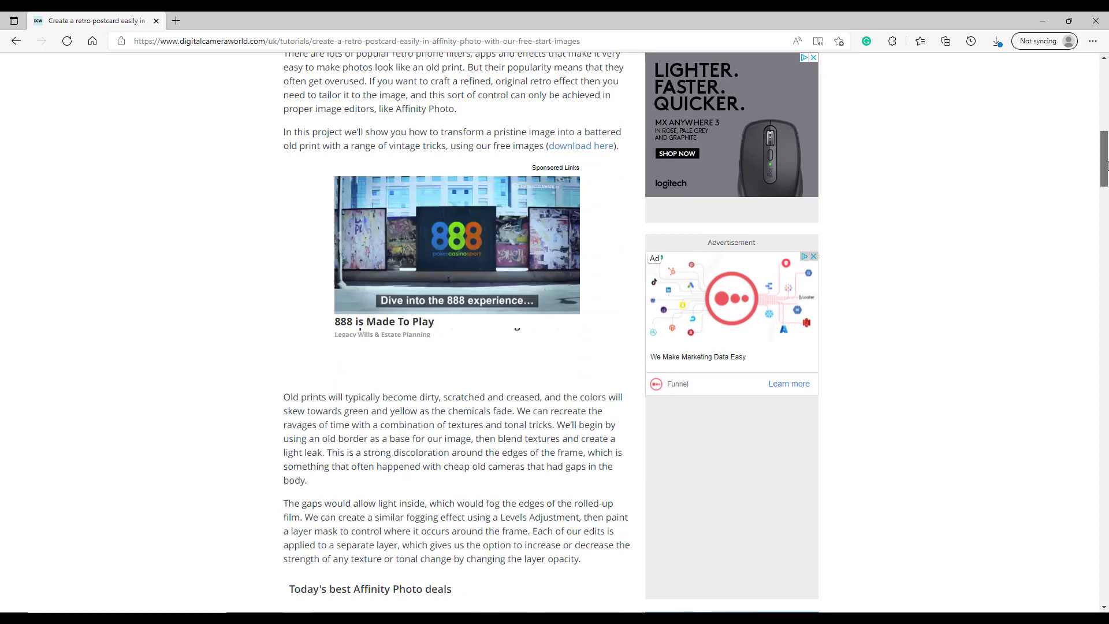
scroll("down", 3)
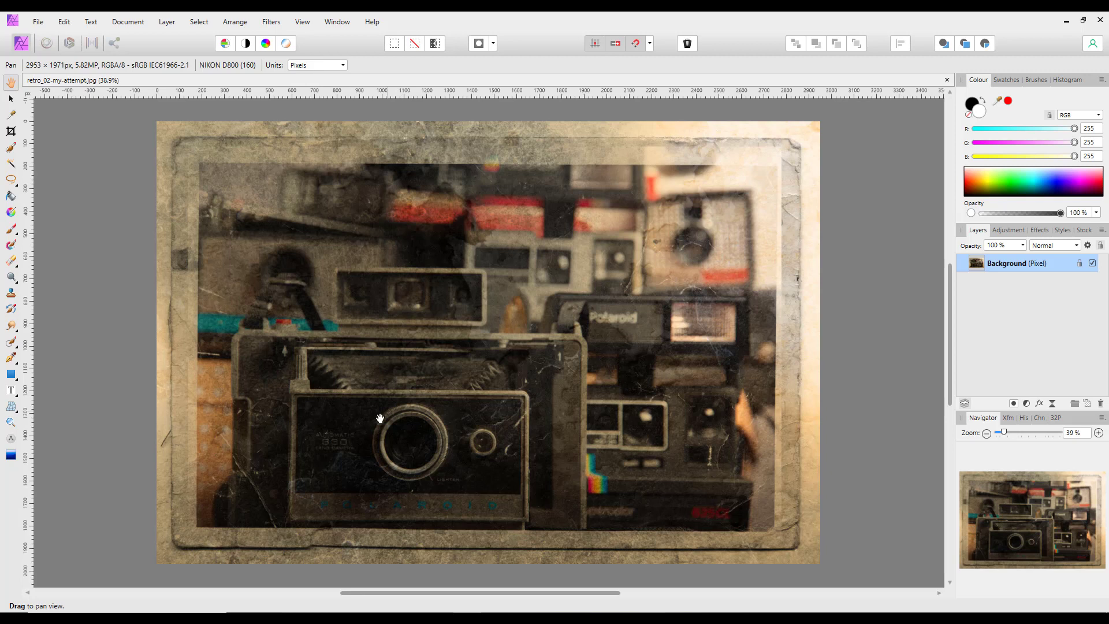
mouse_move(367, 432)
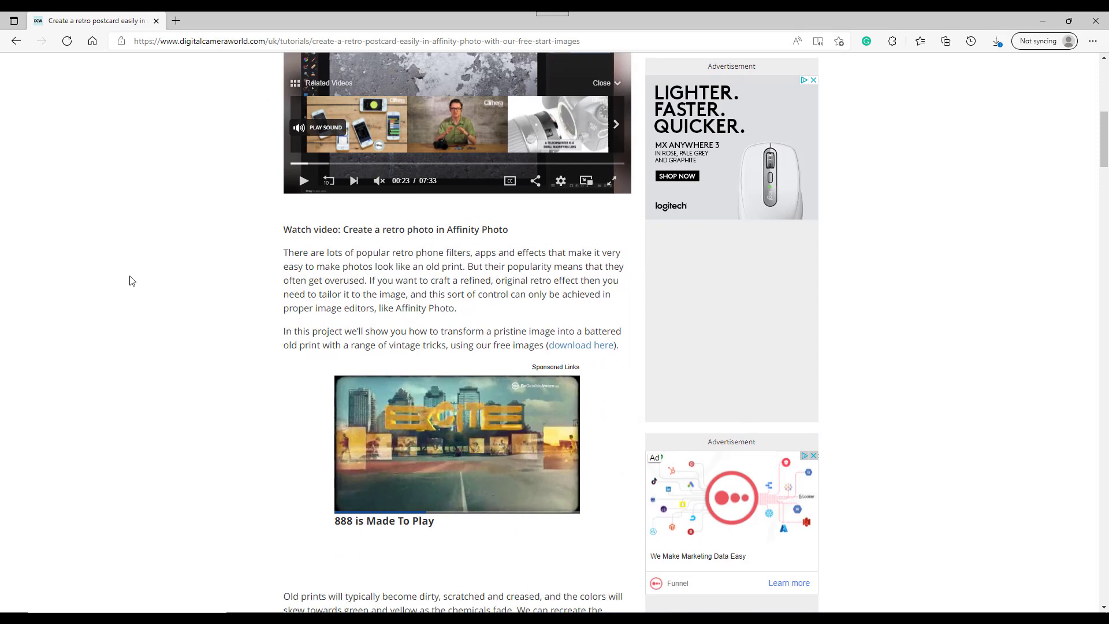
- Scroll the retro postcard article back to its video and free-image download link
scroll("up", 3)
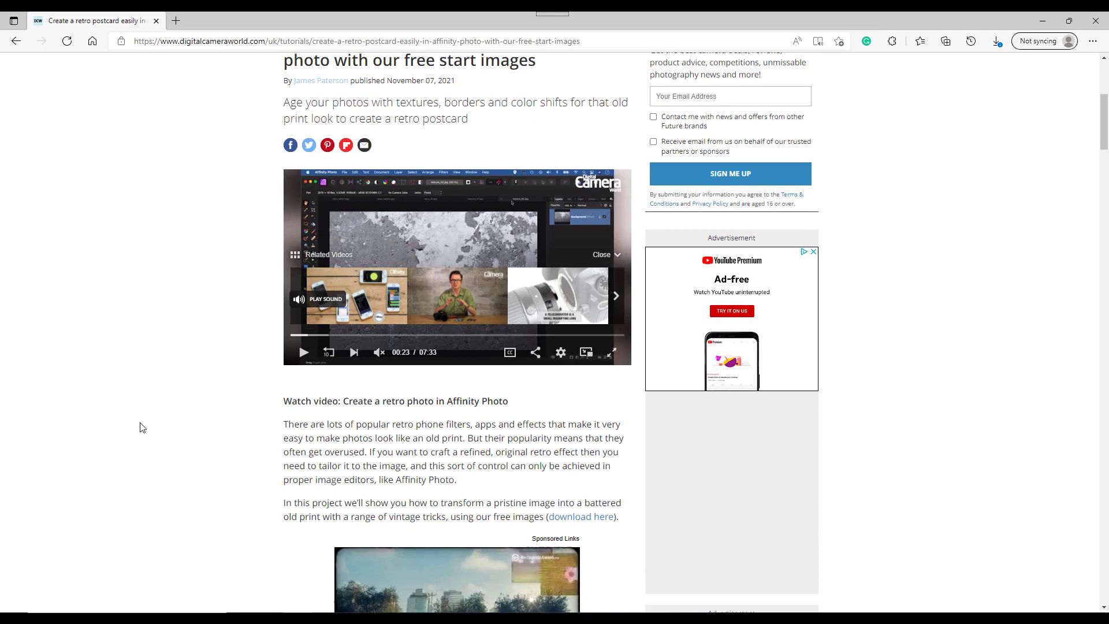
scroll("down", 3)
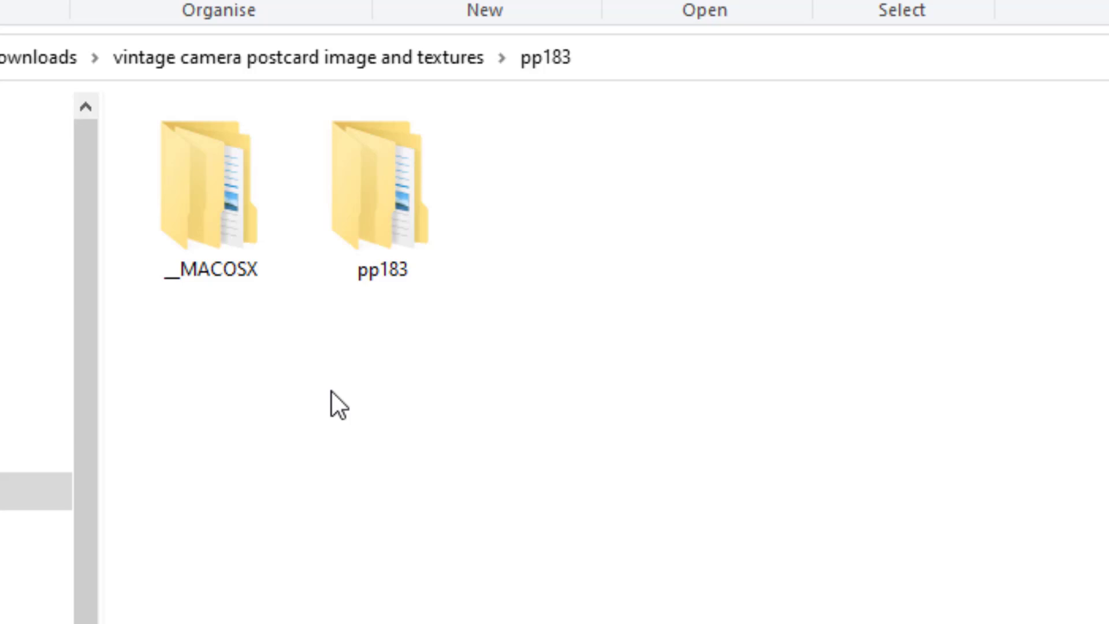
mouse_move(376, 388)
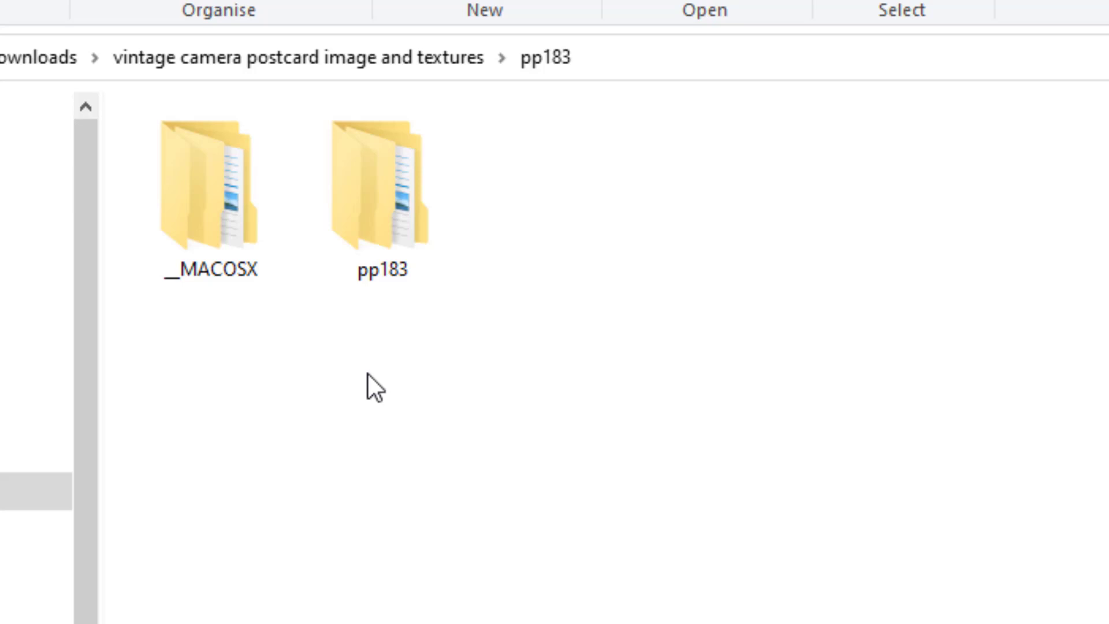
- Navigate into the nested pp183 folder holding the Affinity, Lightroom and Photoshop subfolders
double_click(381, 191)
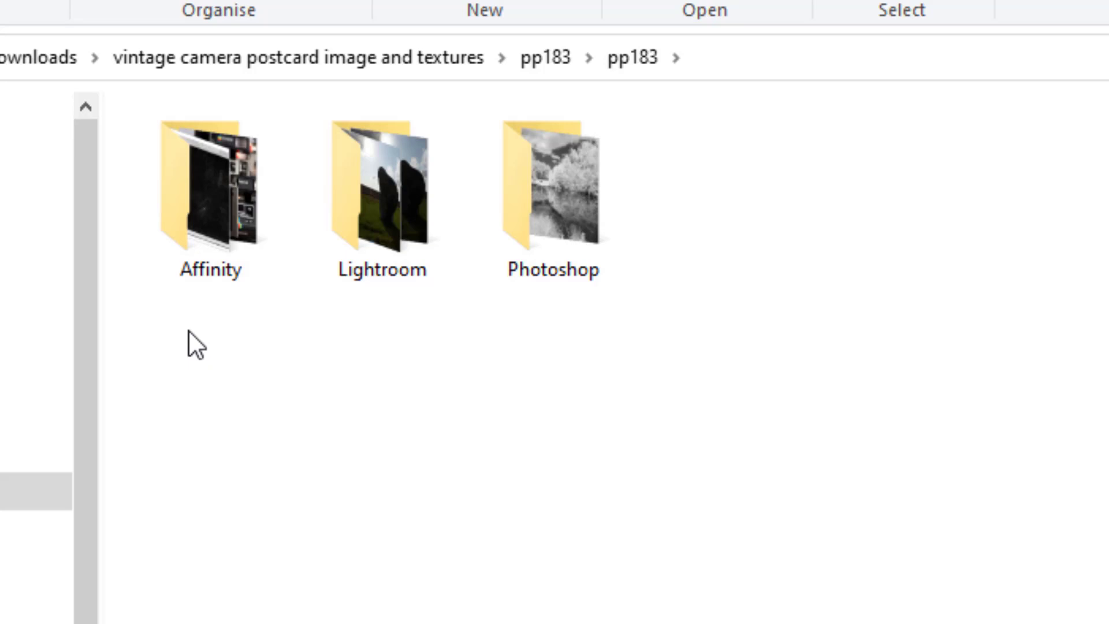
mouse_move(215, 365)
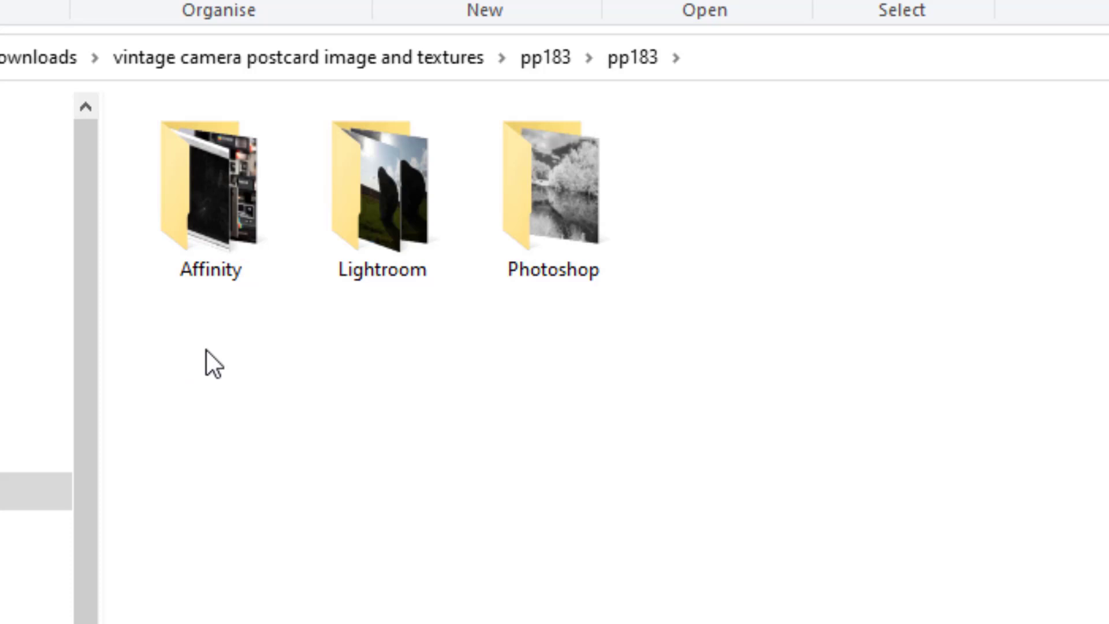
double_click(209, 187)
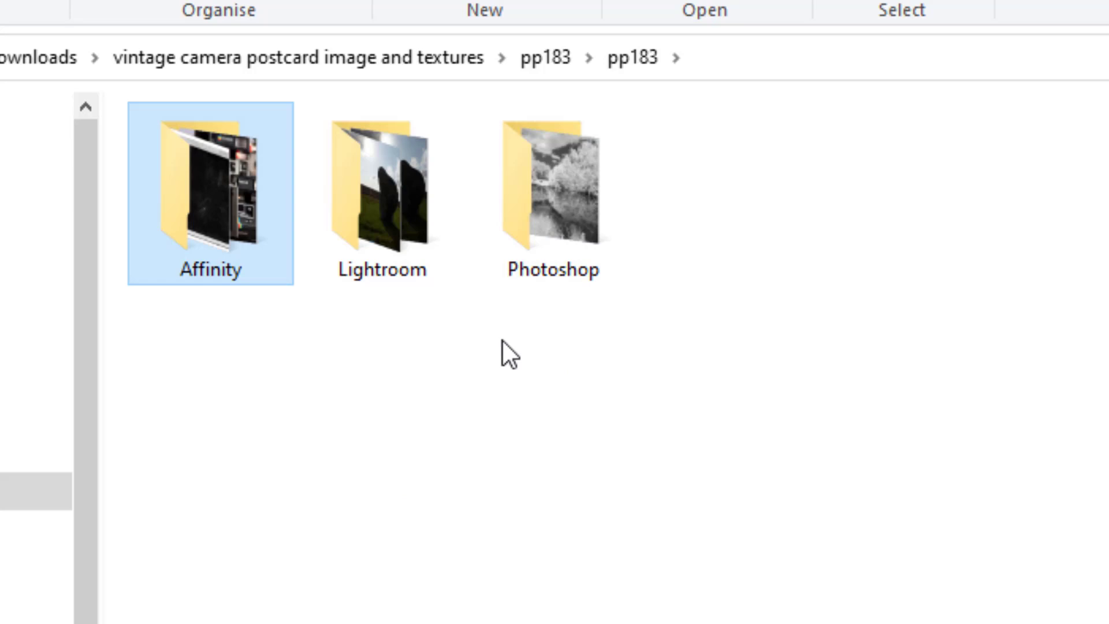
mouse_move(579, 350)
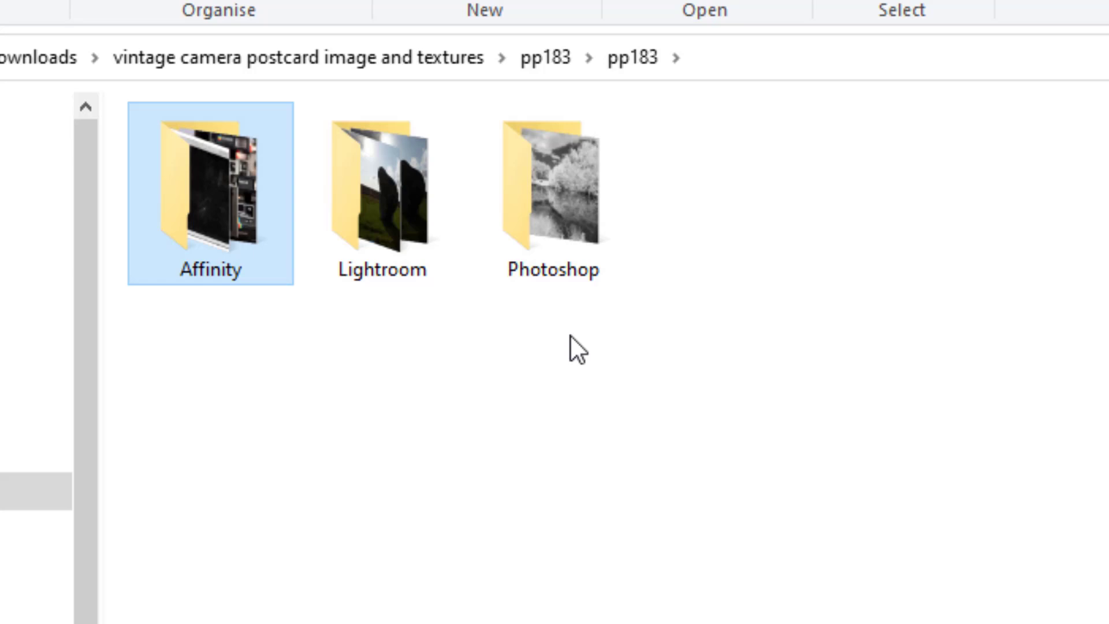
mouse_move(434, 382)
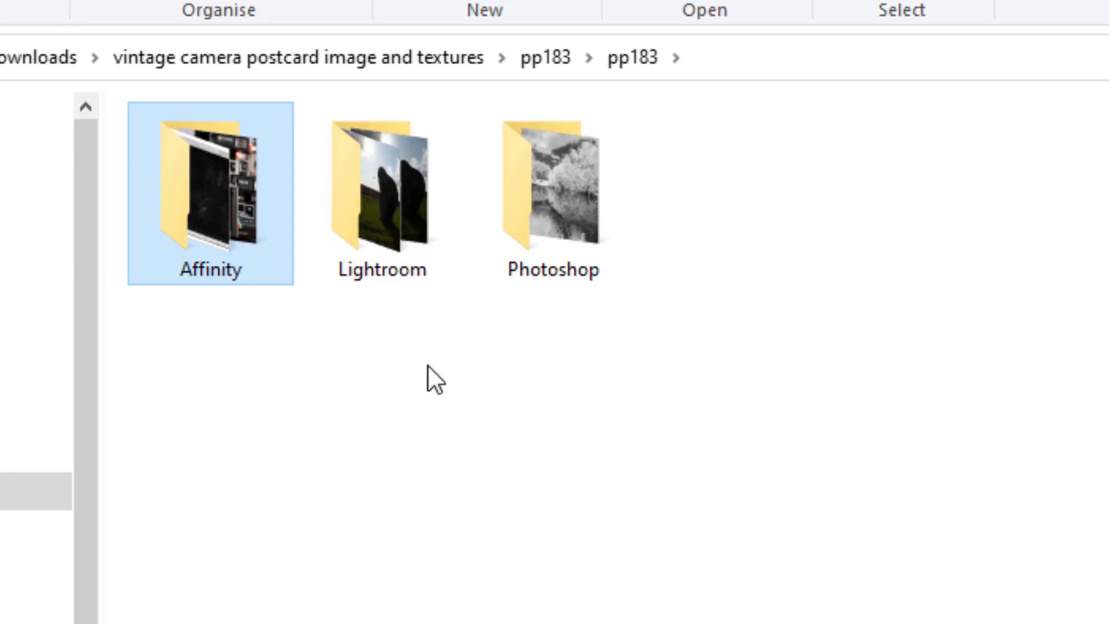
mouse_move(485, 346)
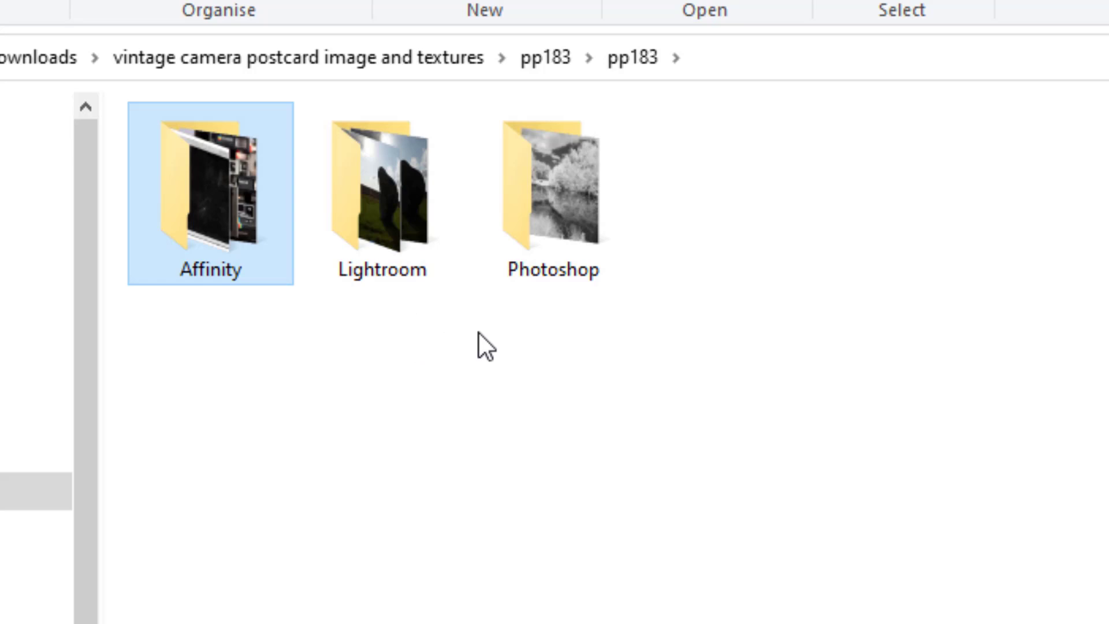
- Open the Lightroom folder, select Avebury_Stones2.jpg, then clear the selection
double_click(381, 192)
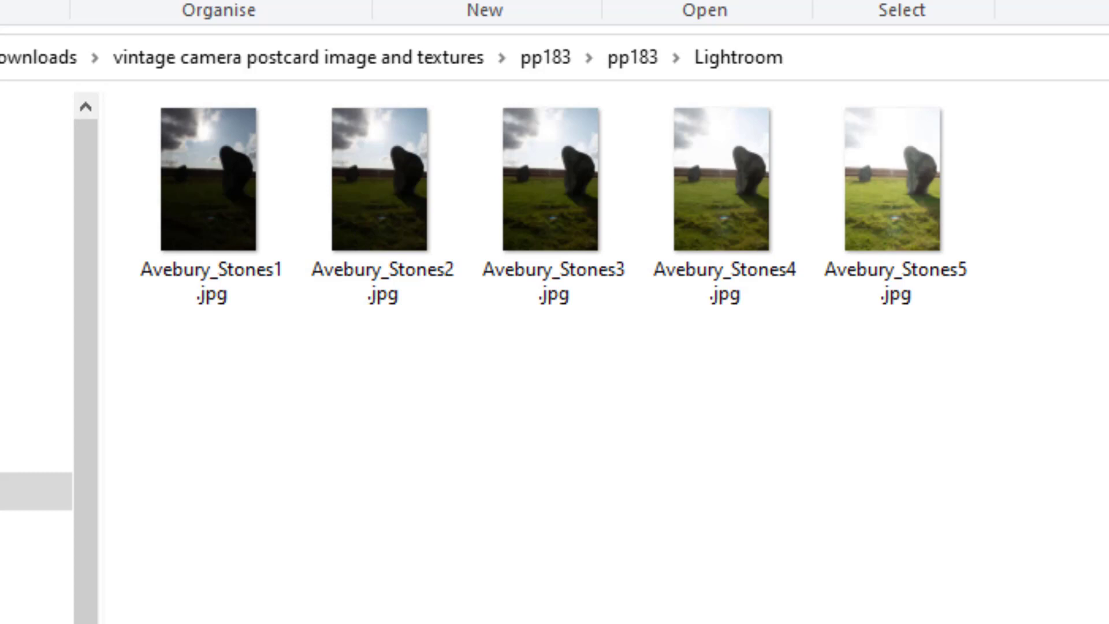
left_click(381, 177)
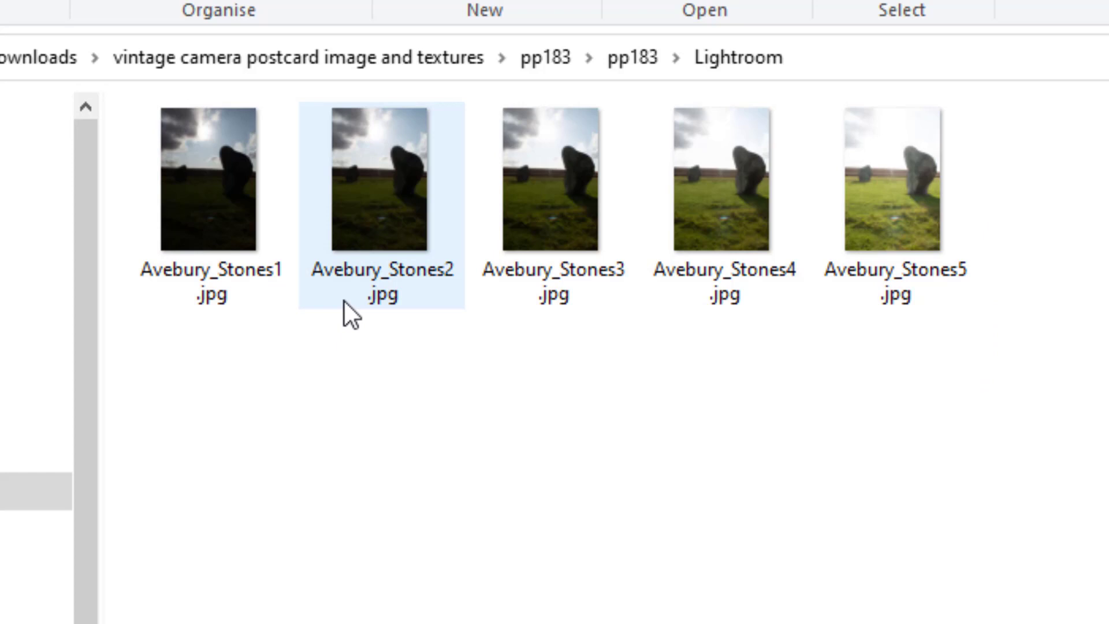
left_click(393, 471)
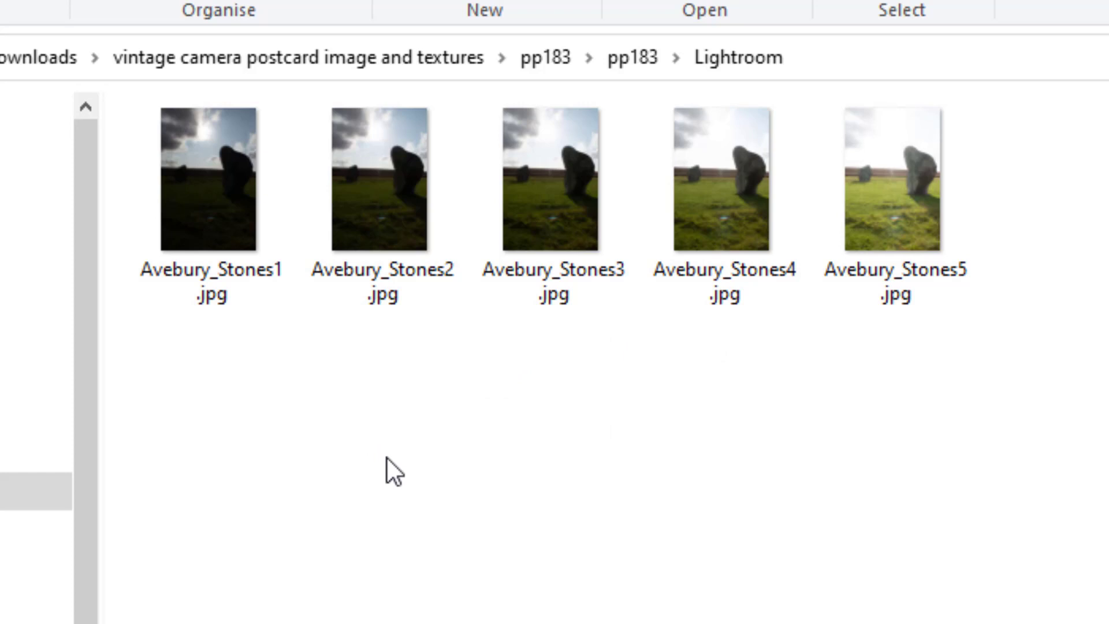
mouse_move(466, 503)
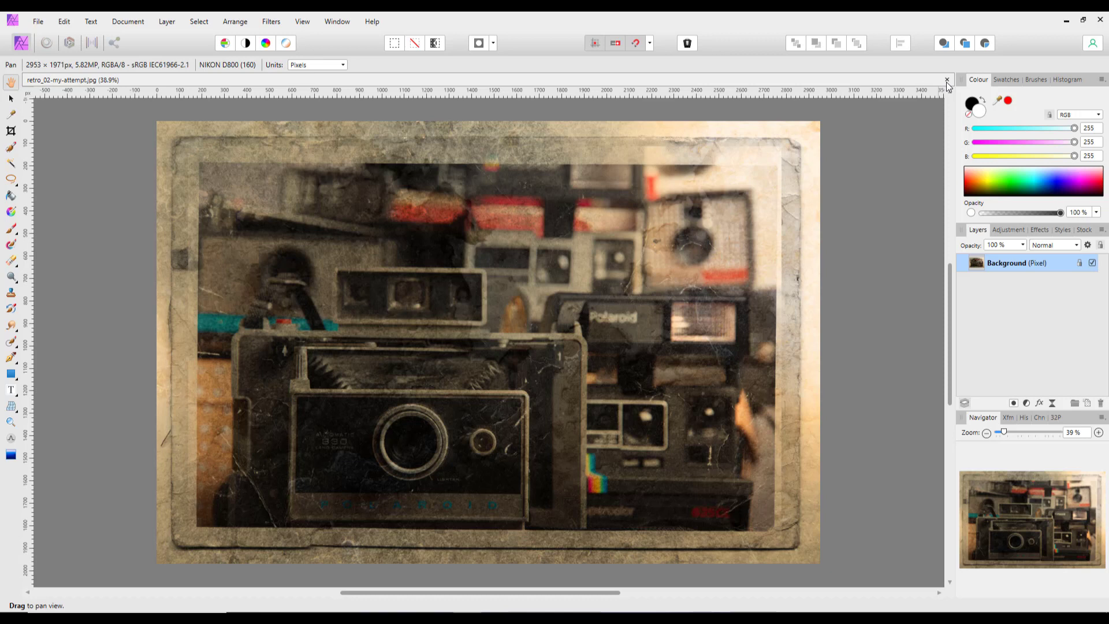
- Close the postcard and HDR-merge the five Avebury_Stones exposures with align, noise reduction and tone map
left_click(38, 21)
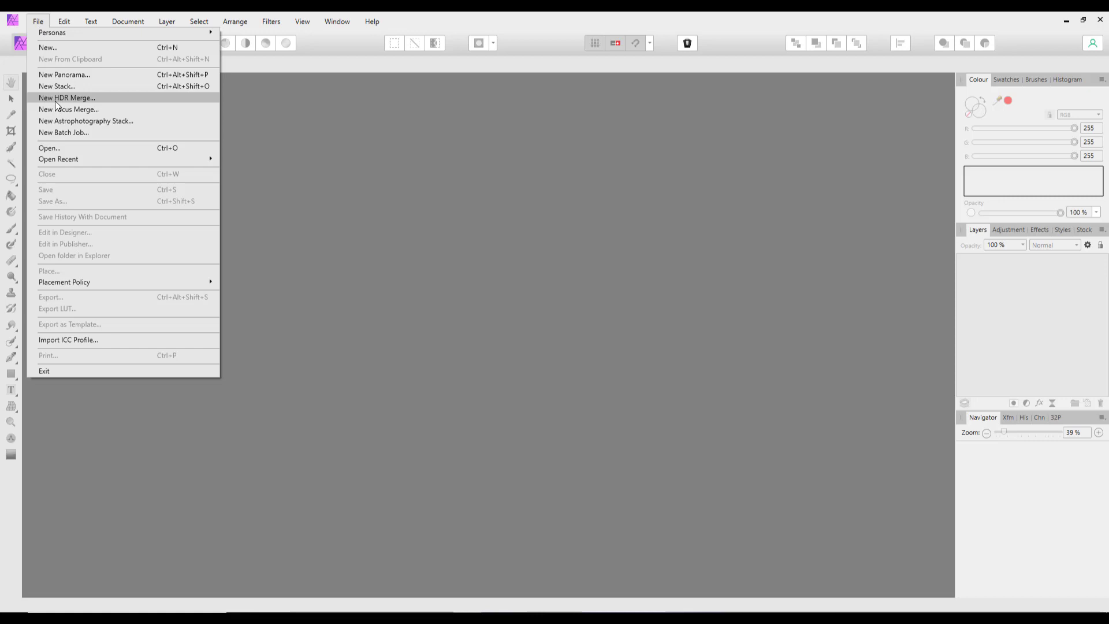
left_click(65, 97)
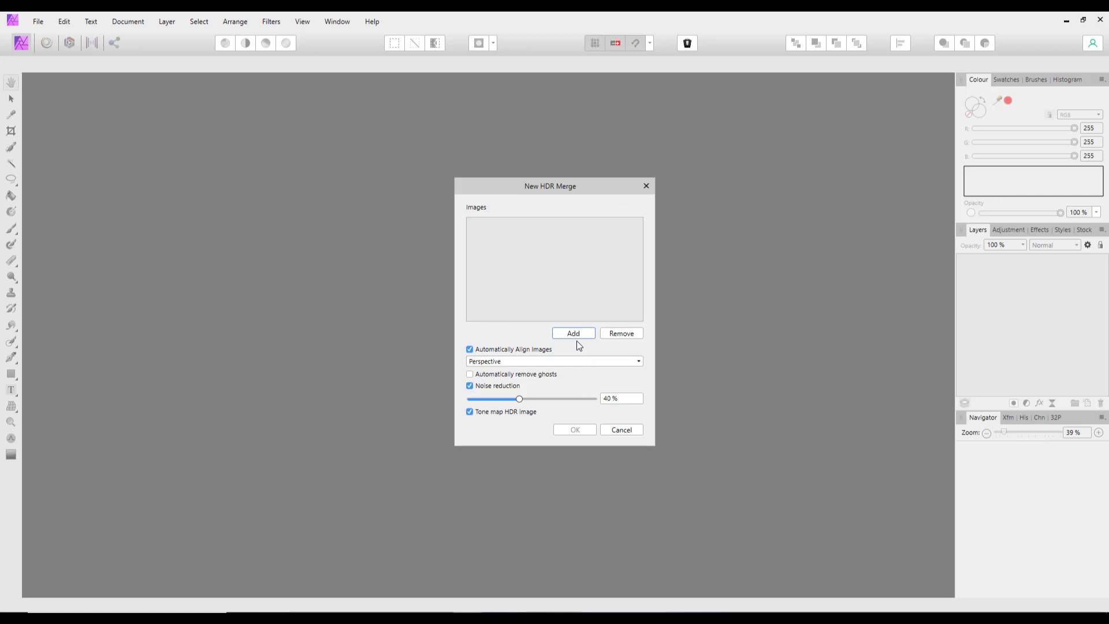
left_click(573, 333)
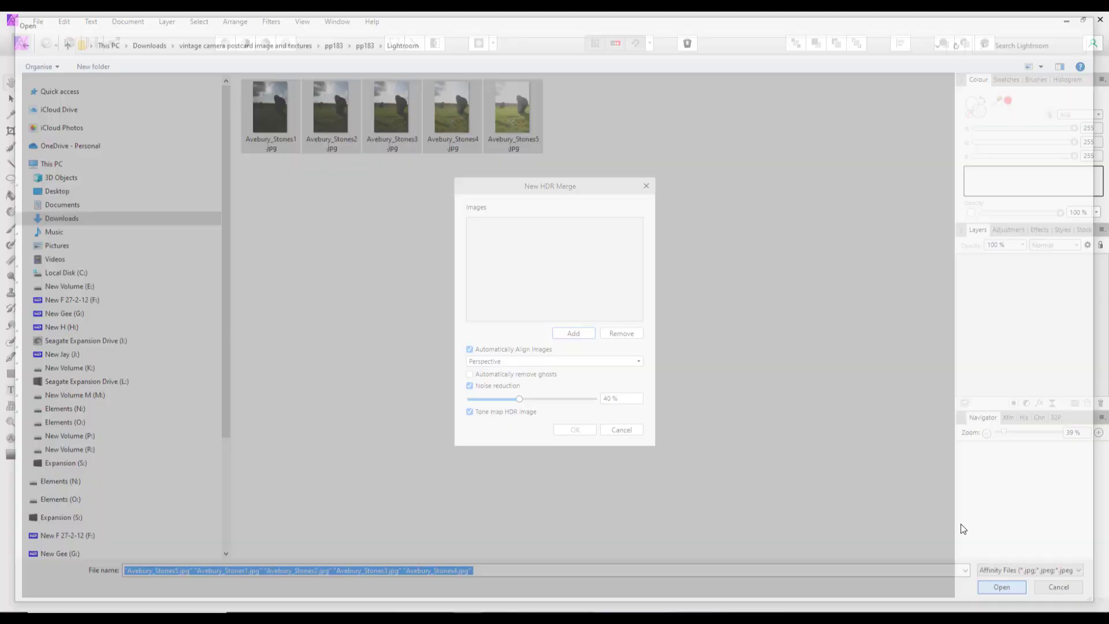
left_click(1002, 587)
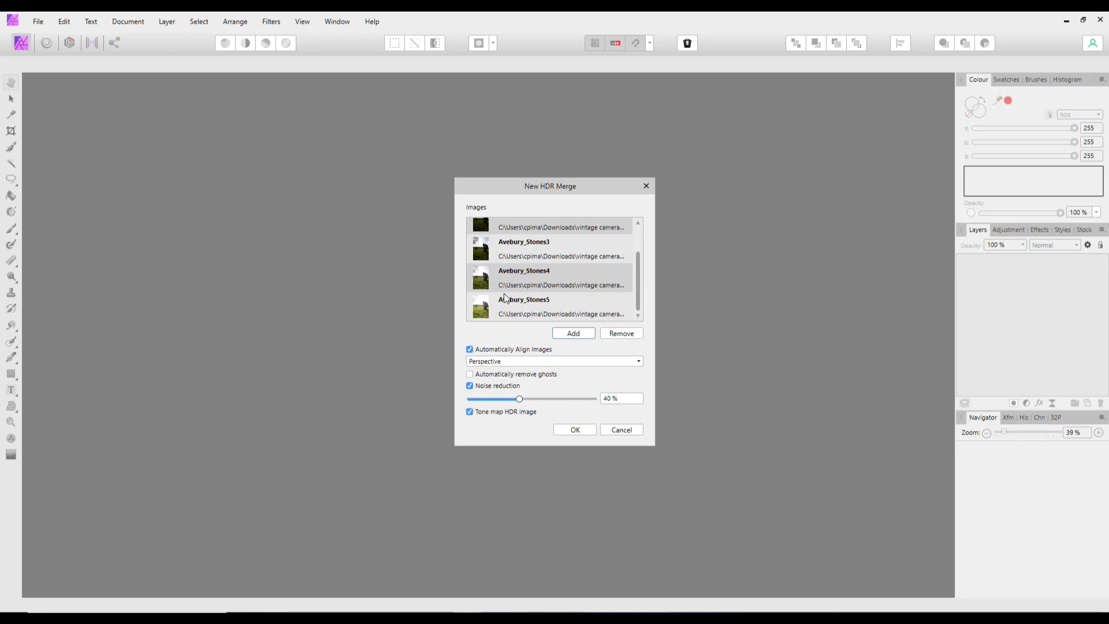
left_click(574, 430)
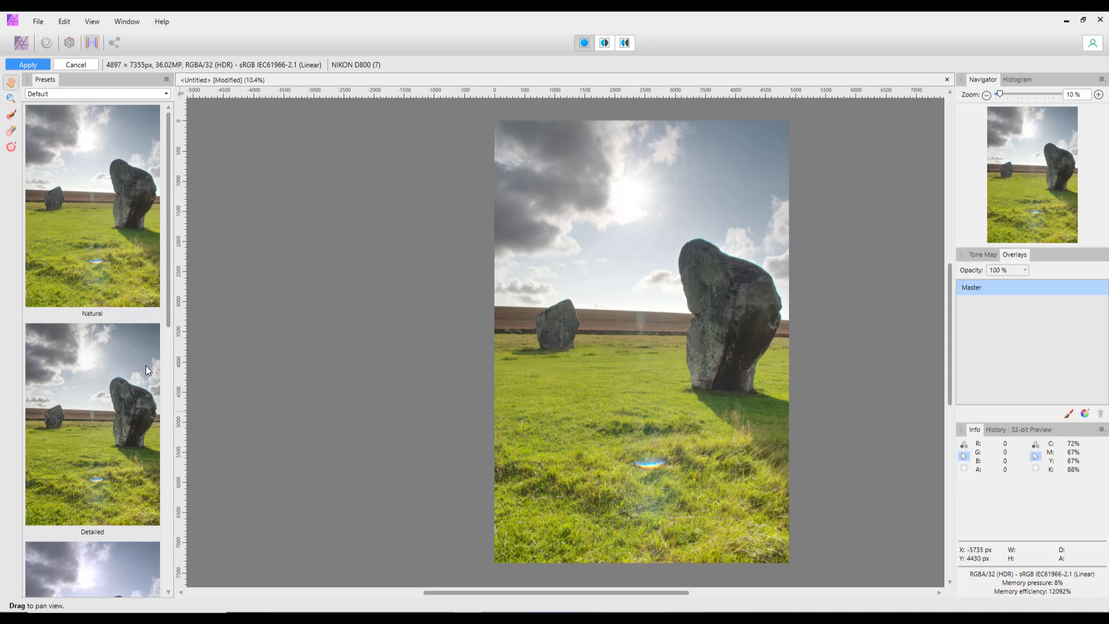
mouse_move(379, 374)
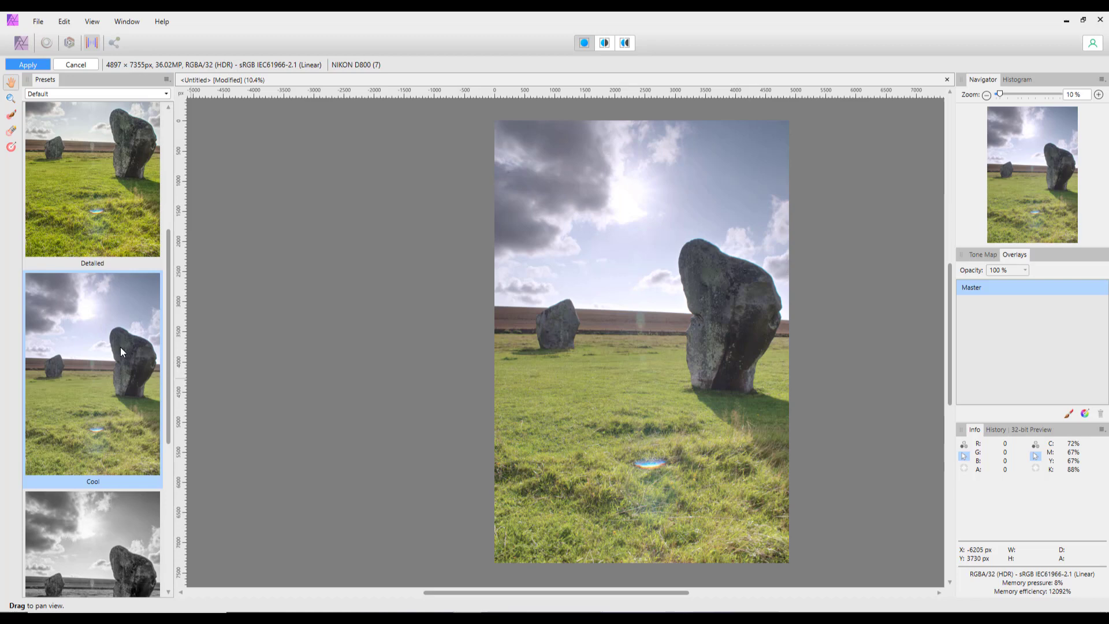
- Preview Cool, Maximum Local and Crazy presets, settling on High contrast black and white
left_click(92, 362)
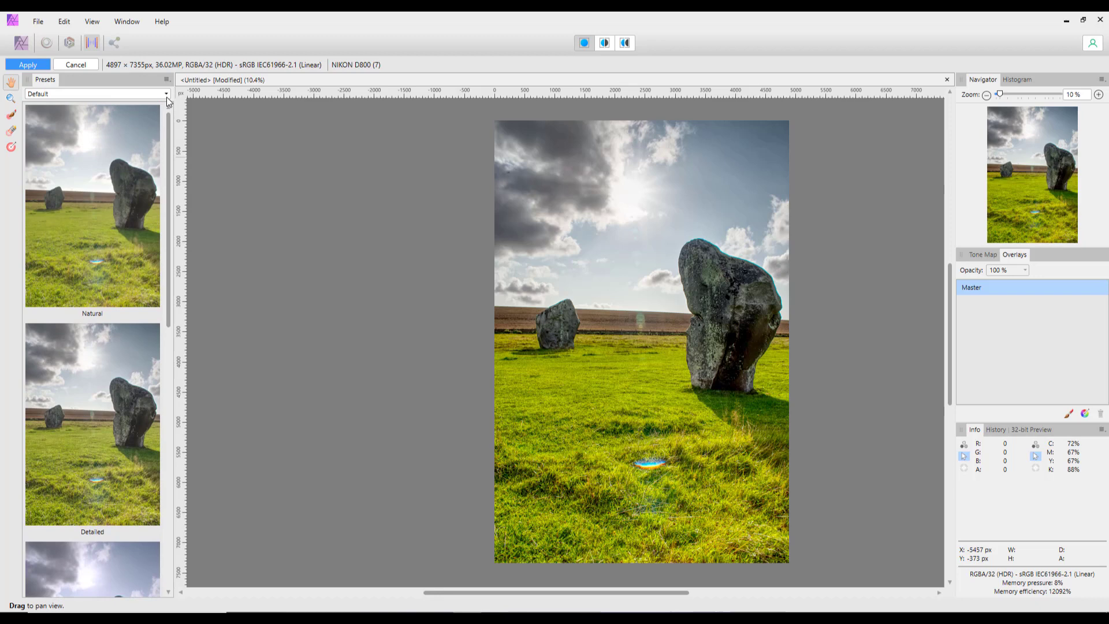
left_click(96, 93)
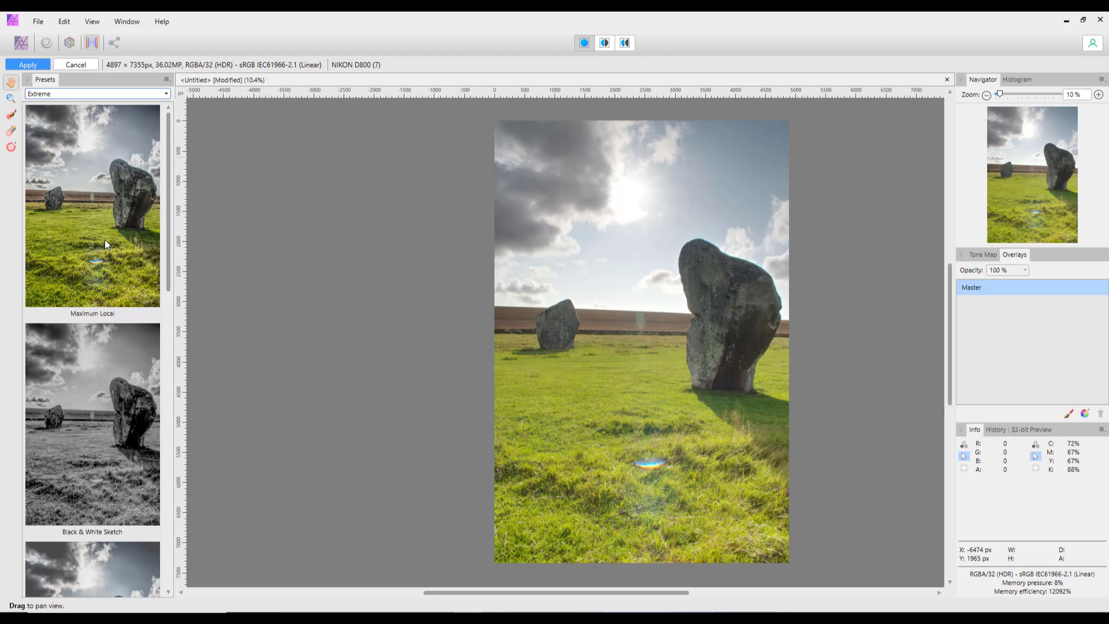
left_click(165, 94)
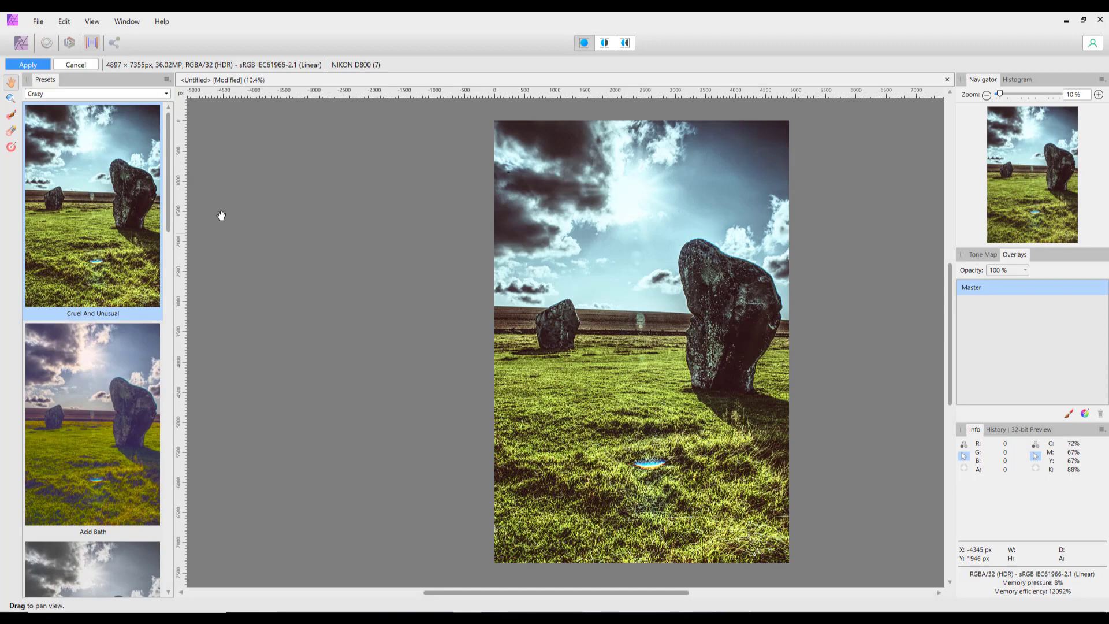
left_click(92, 362)
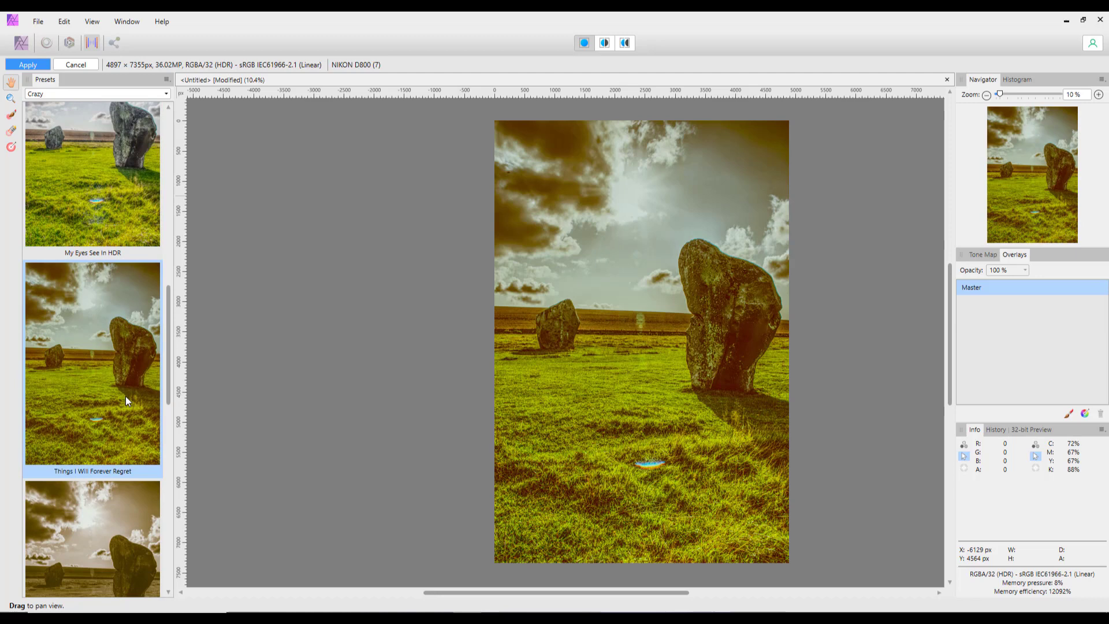
left_click(98, 93)
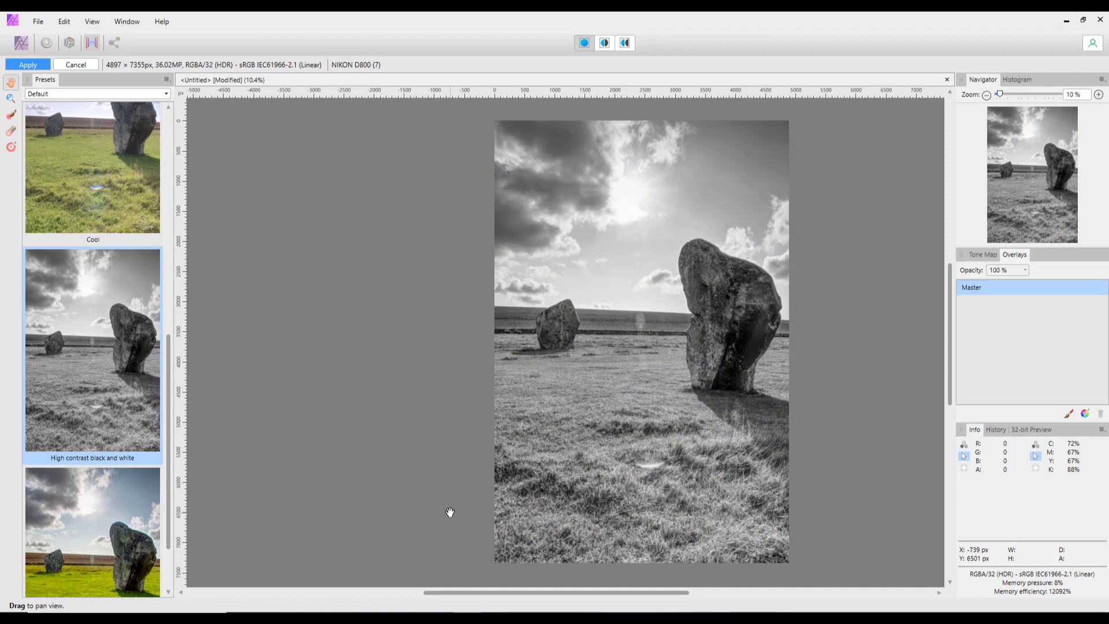
left_click(982, 255)
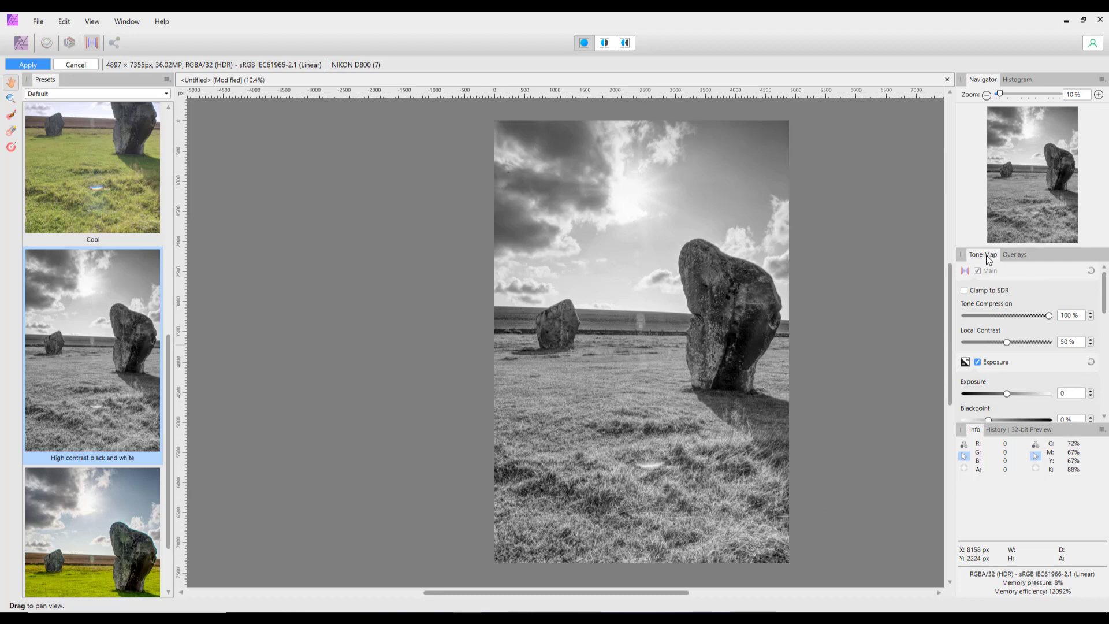
scroll("down", 3)
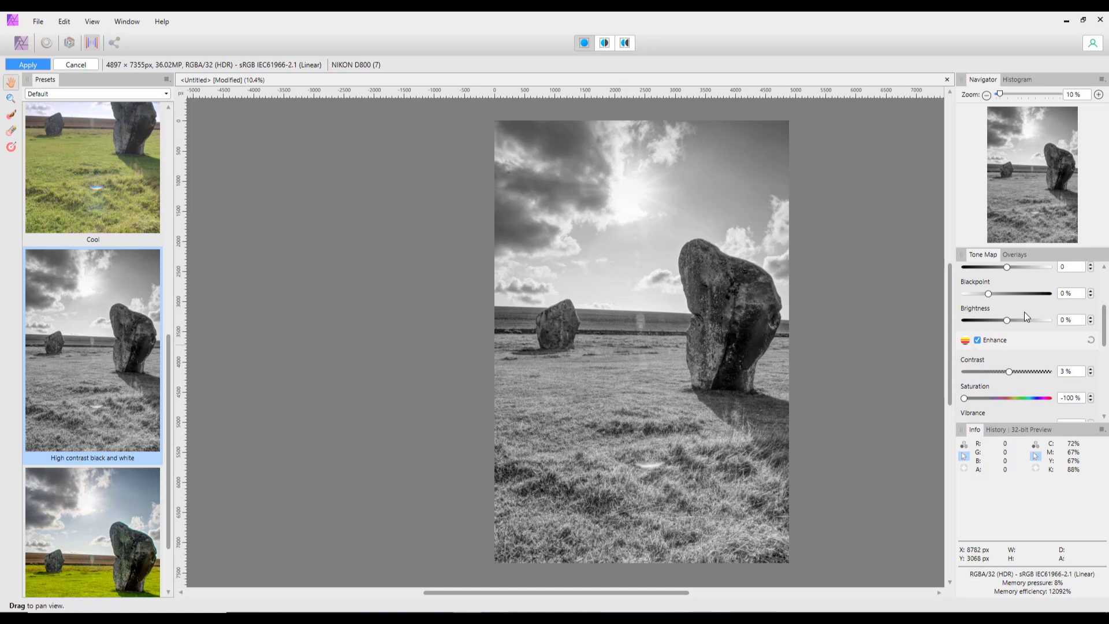
mouse_move(657, 371)
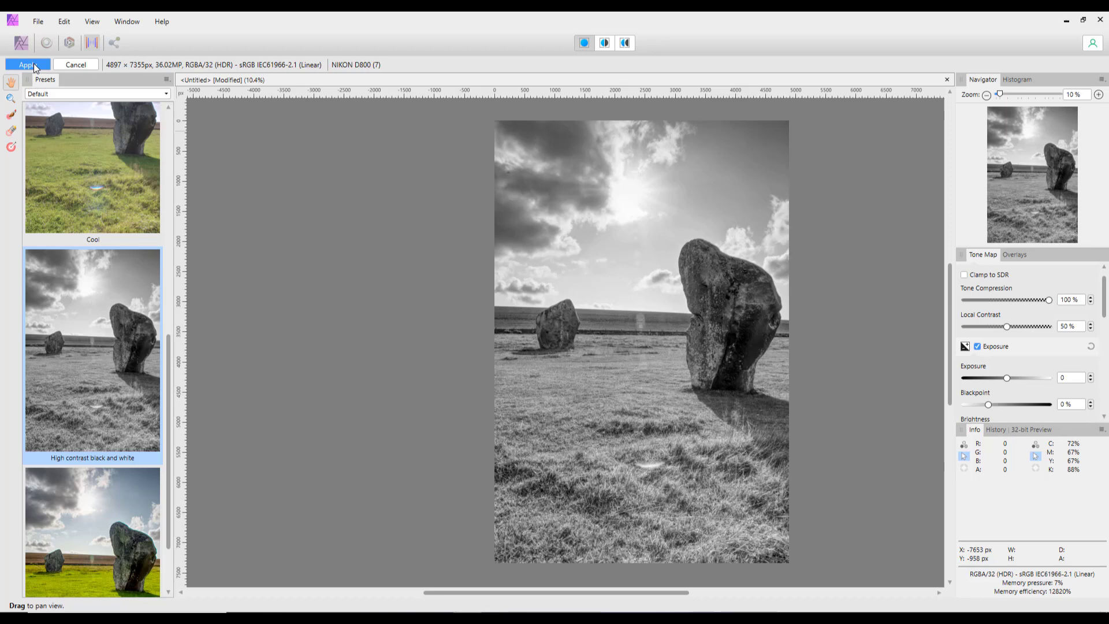
- Apply the High contrast black and white tone map, returning to the Photo Persona
left_click(28, 64)
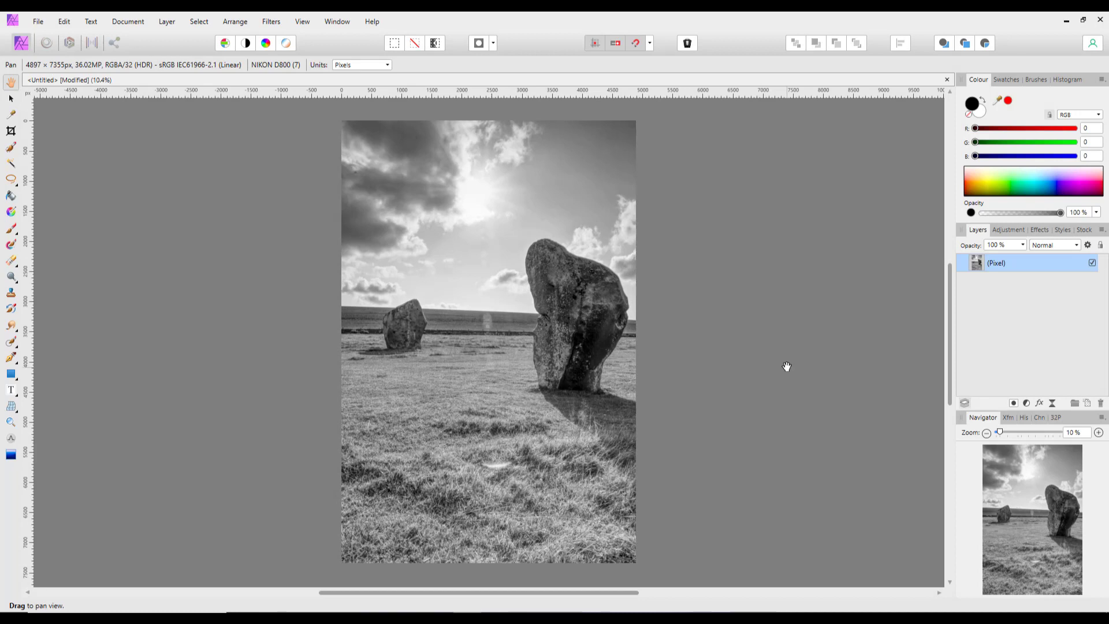
mouse_move(806, 379)
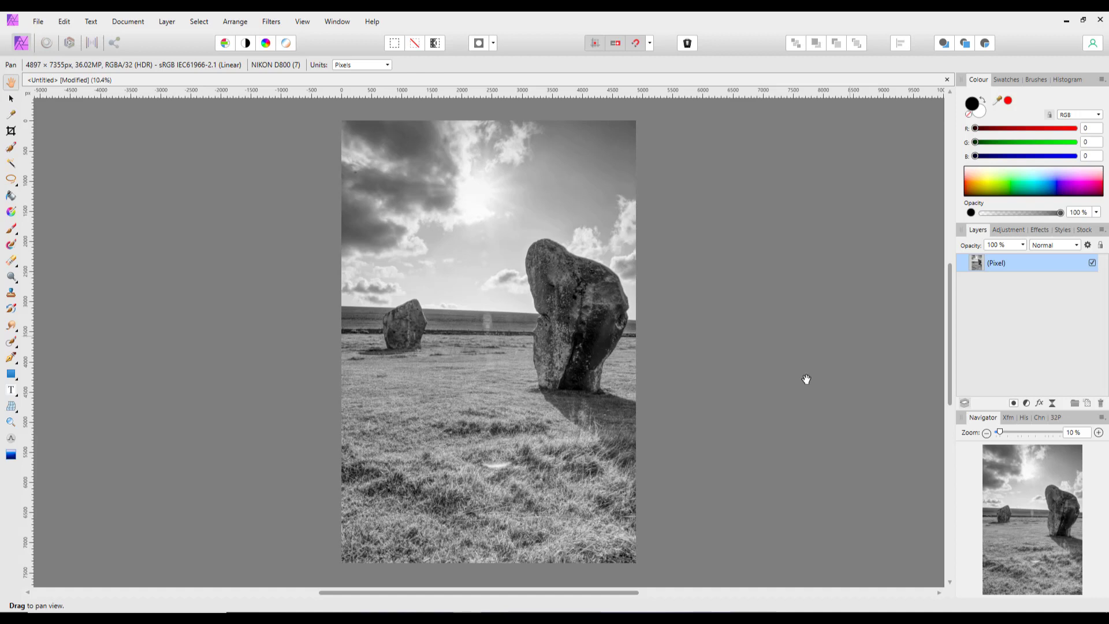
mouse_move(333, 548)
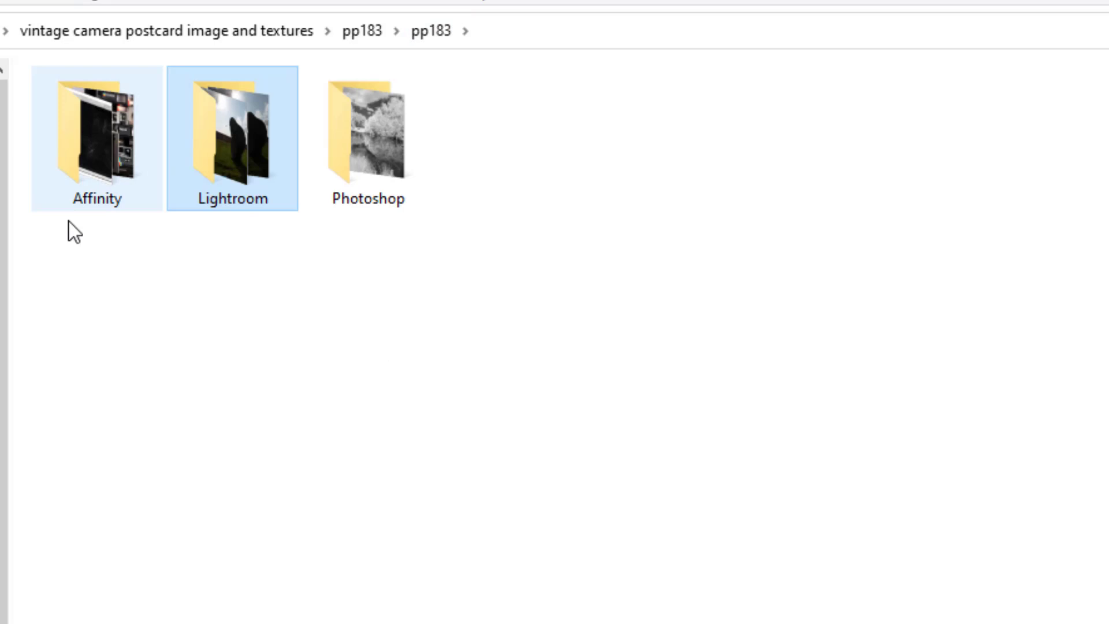
- Open grading_before.jpg from the Photoshop folder in Affinity Photo
double_click(367, 138)
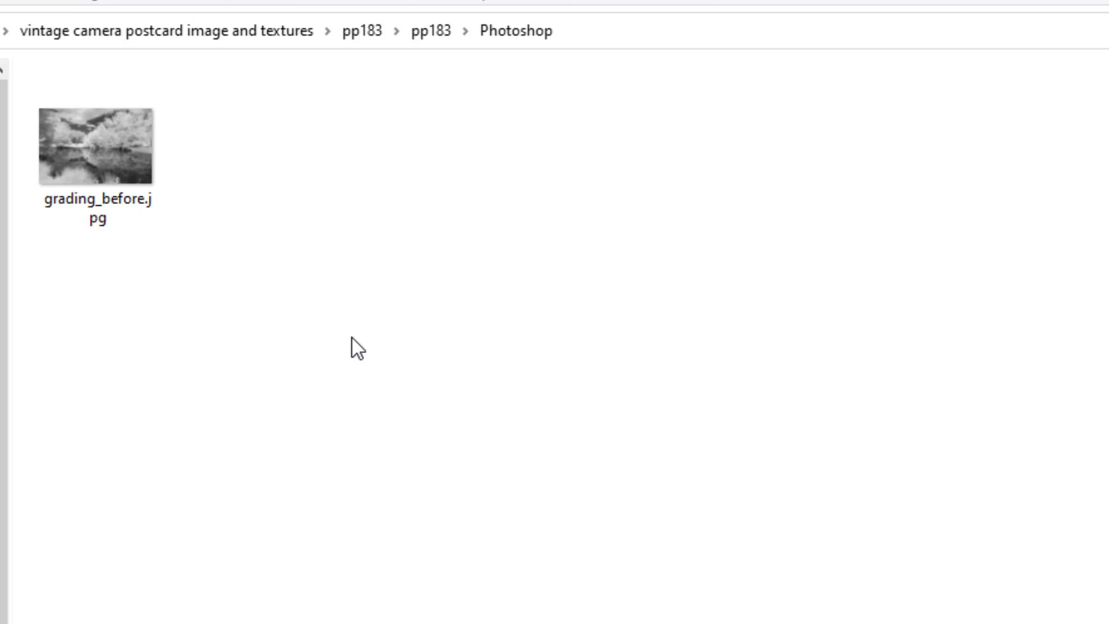
left_click(156, 150)
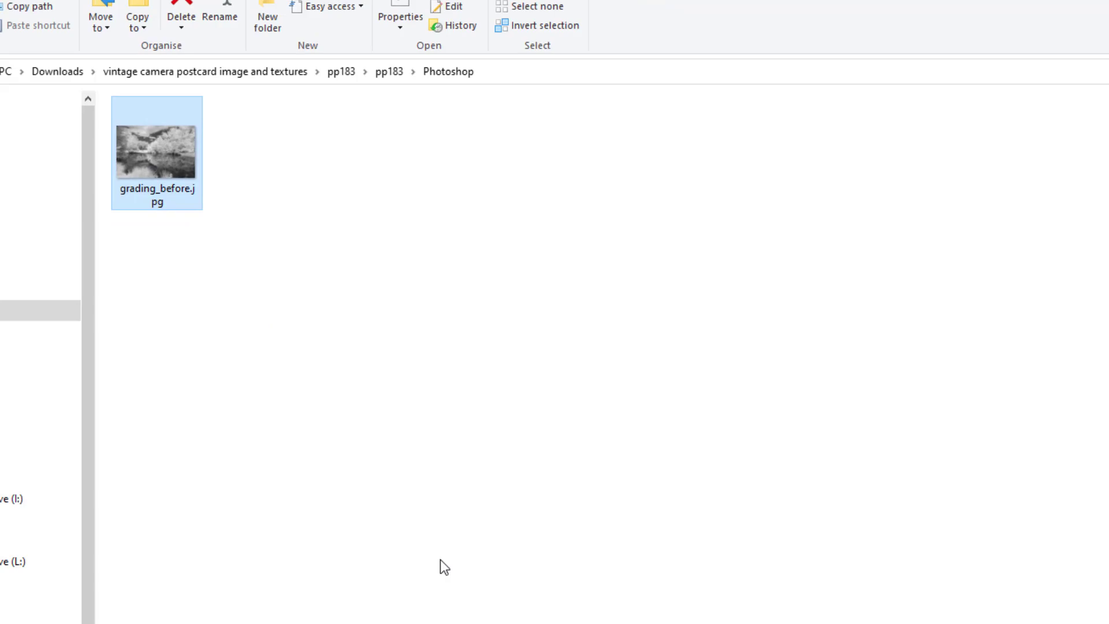
double_click(155, 149)
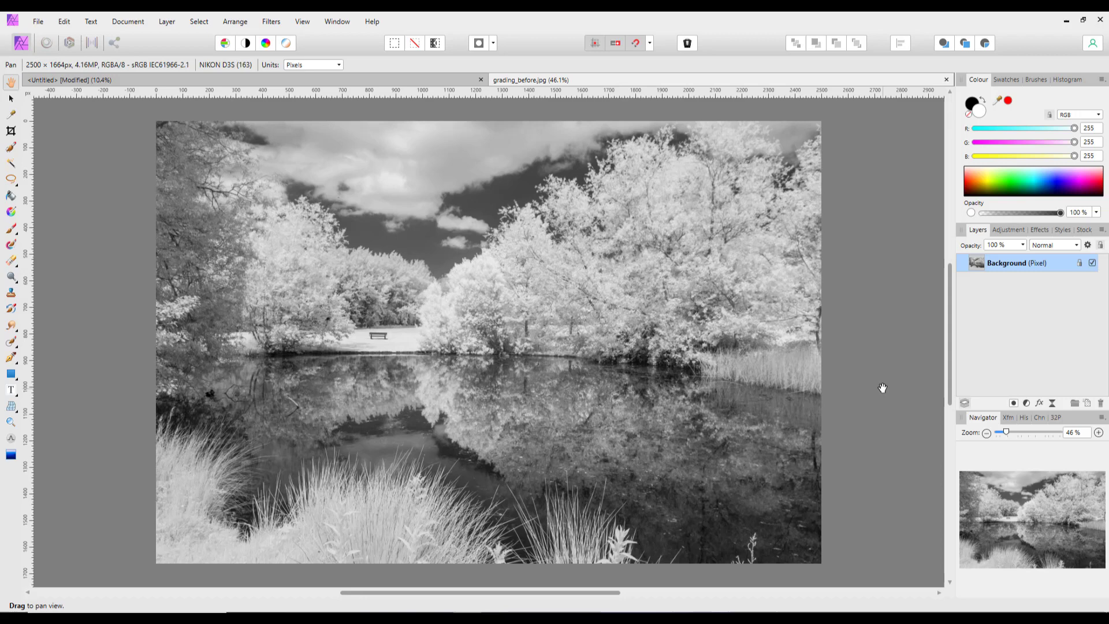
mouse_move(1027, 403)
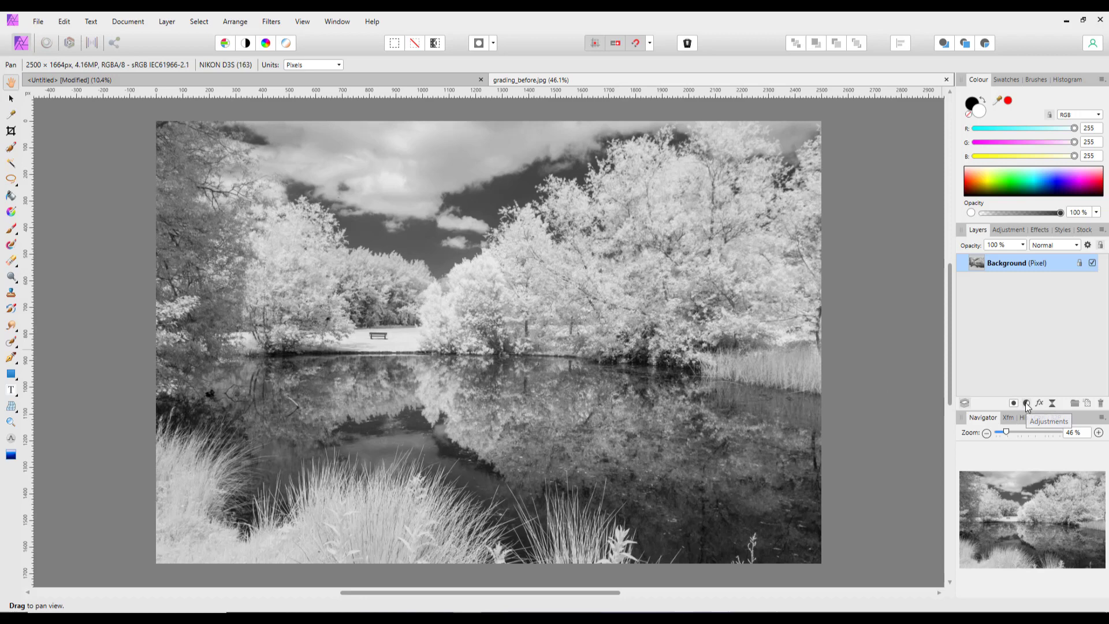
- Add a Levels adjustment with black 9%, white 93% and gamma raised to 1.332
left_click(1027, 404)
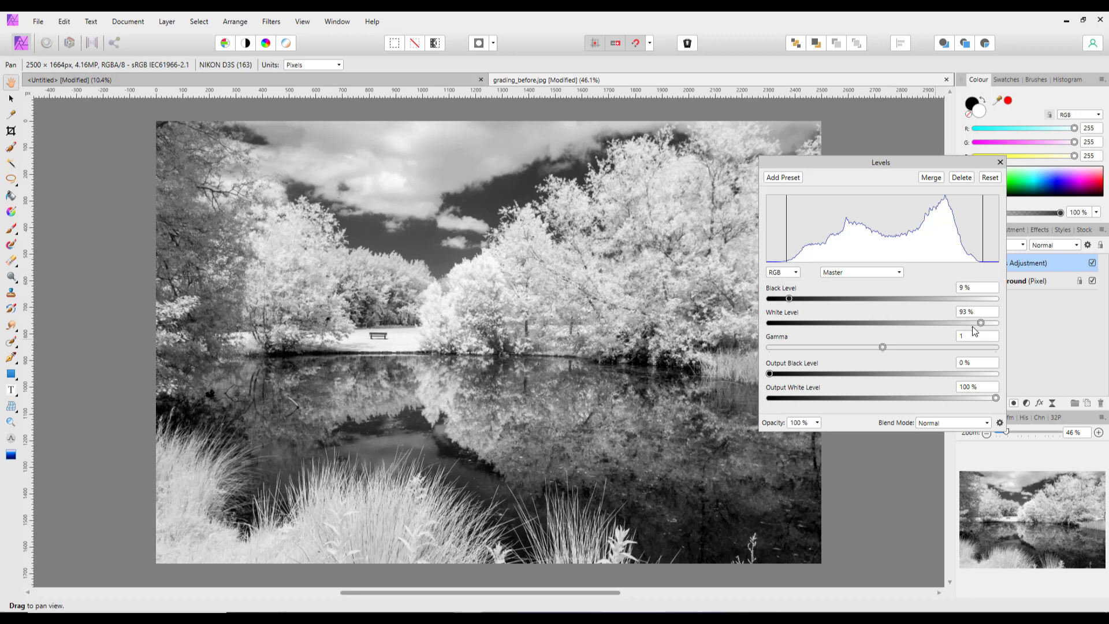
left_click_drag(882, 346, 919, 346)
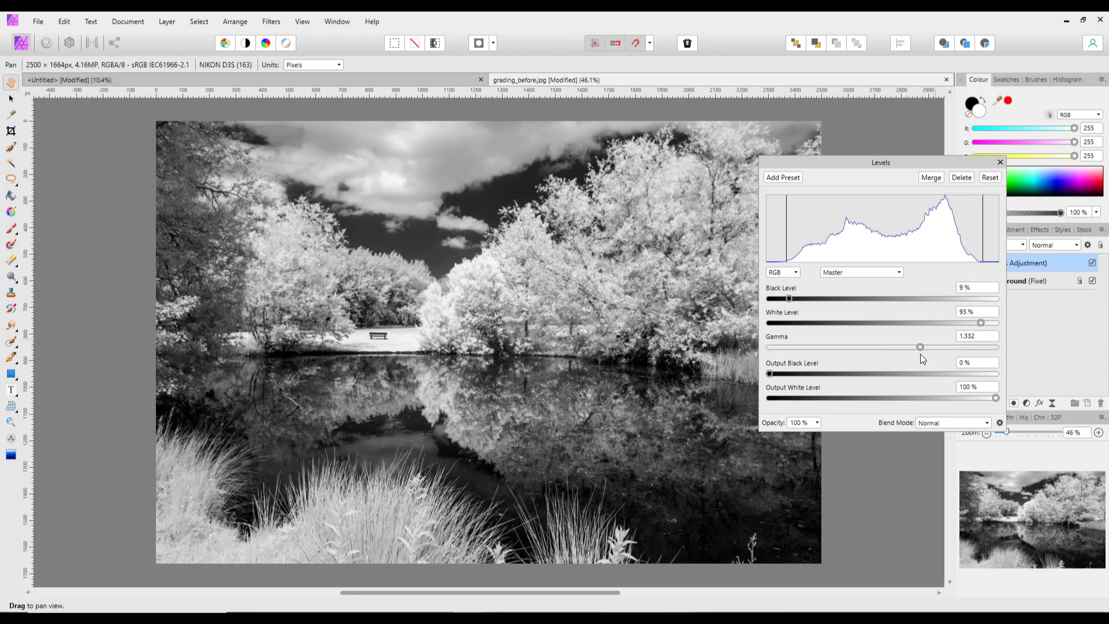
left_click(1000, 162)
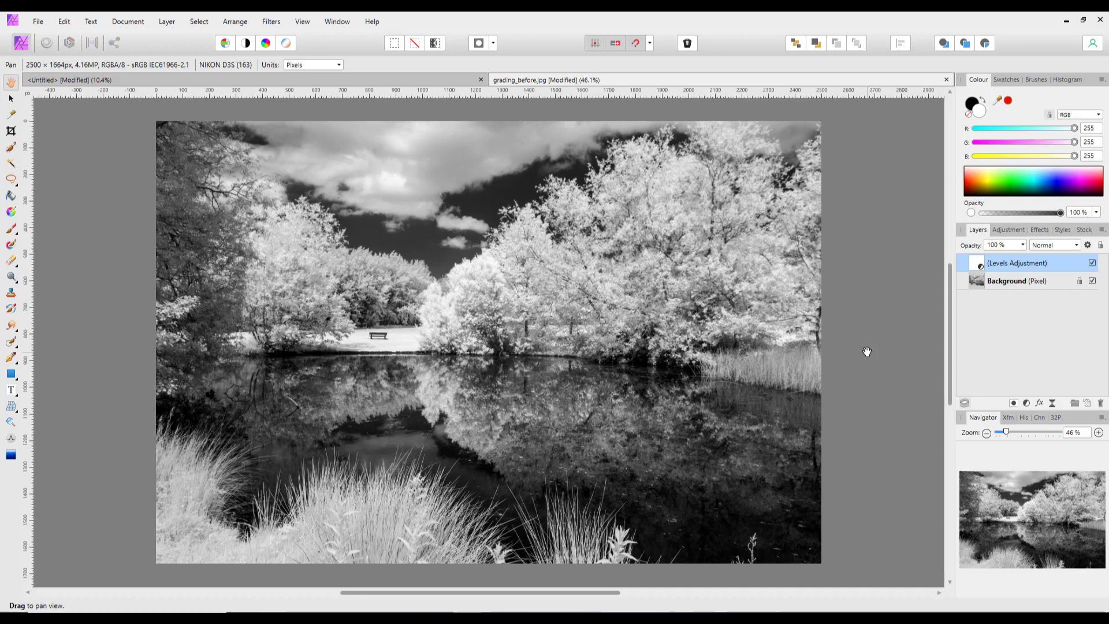
mouse_move(863, 413)
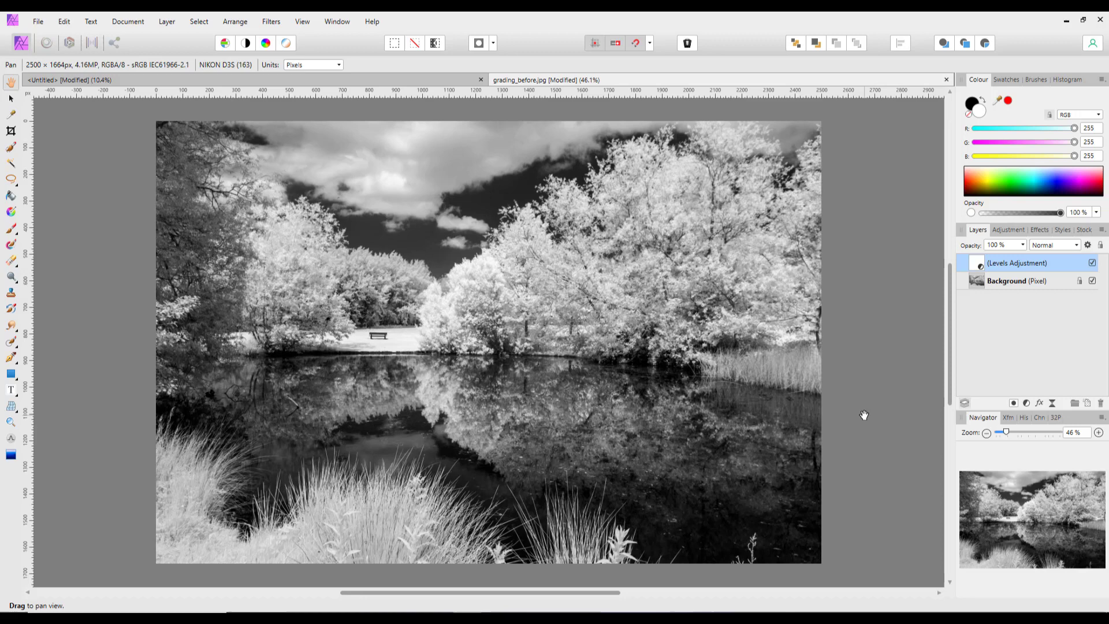
mouse_move(78, 347)
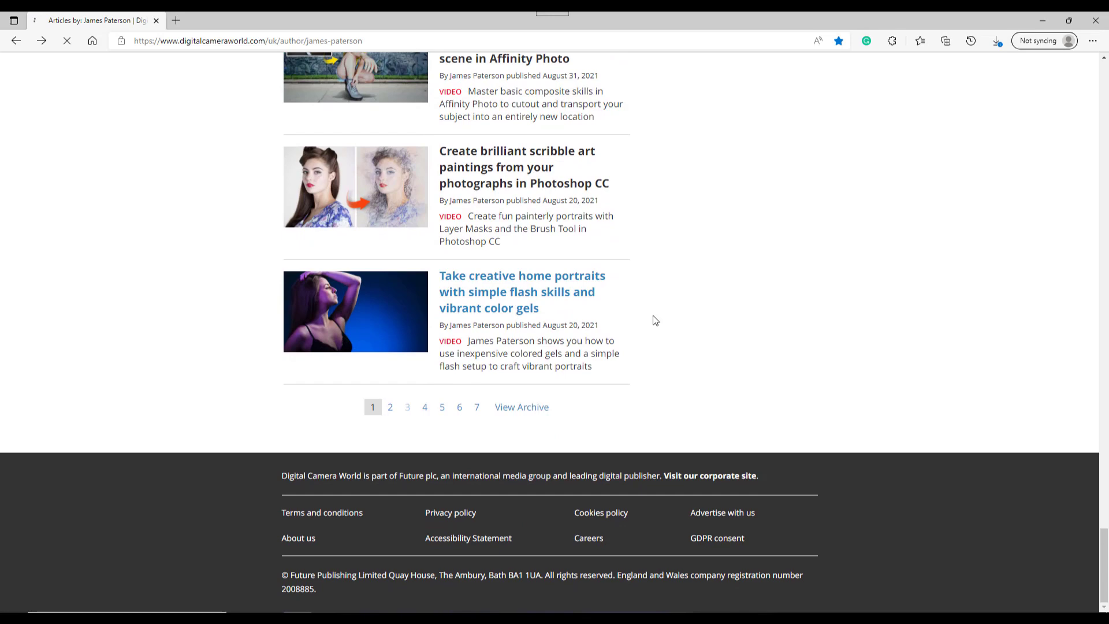
- Open page 2 of James Paterson's articles and scroll down to the May 2021 Photoshop tutorials
left_click(390, 406)
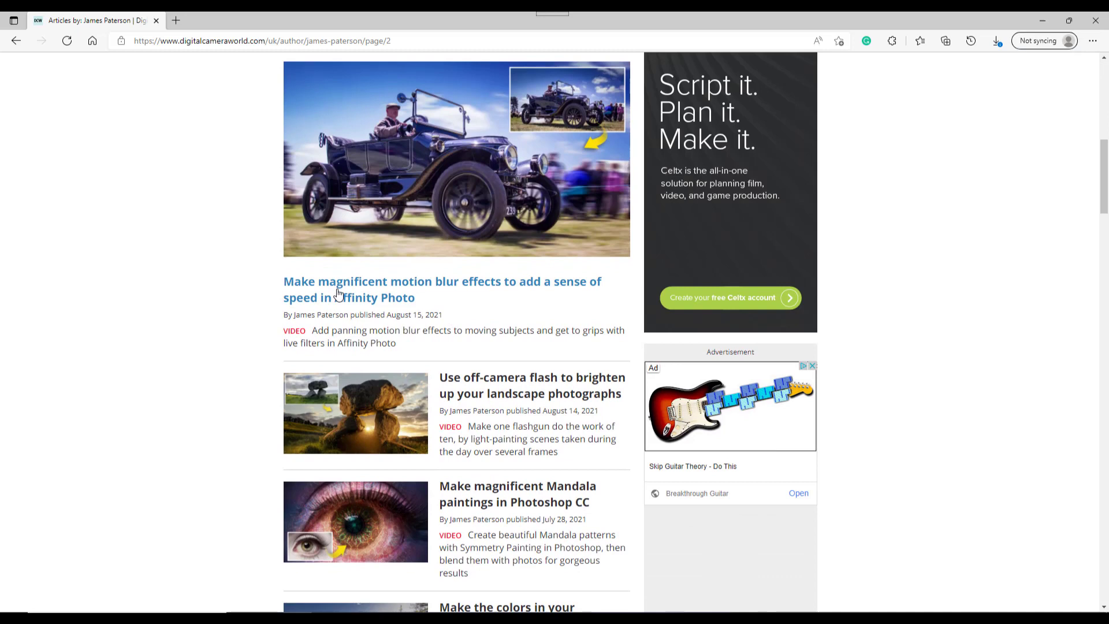
mouse_move(432, 309)
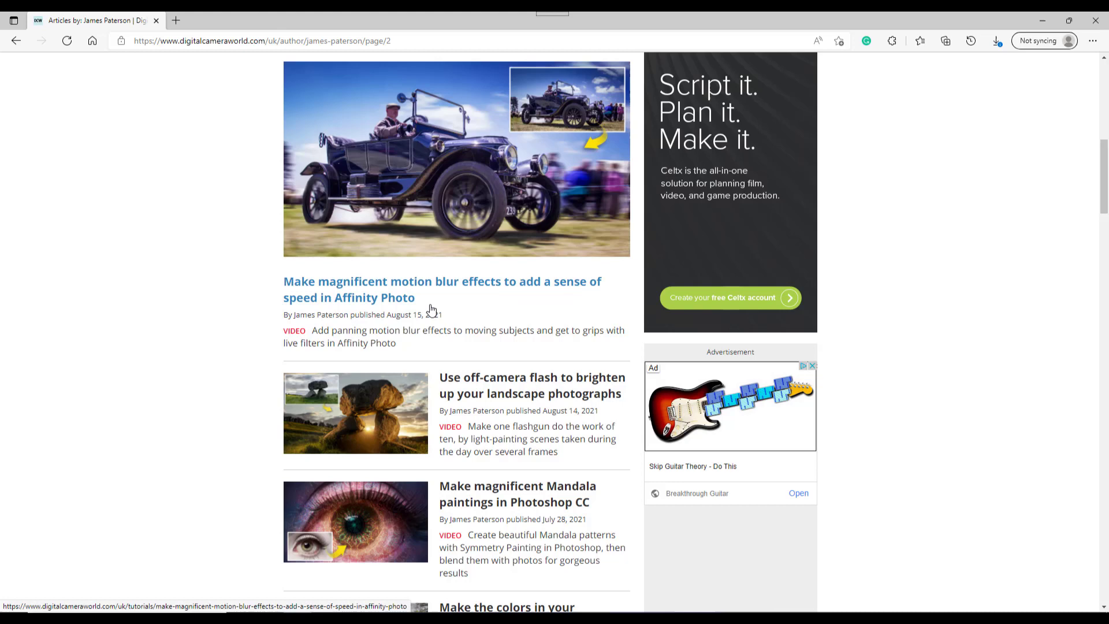
scroll("down", 3)
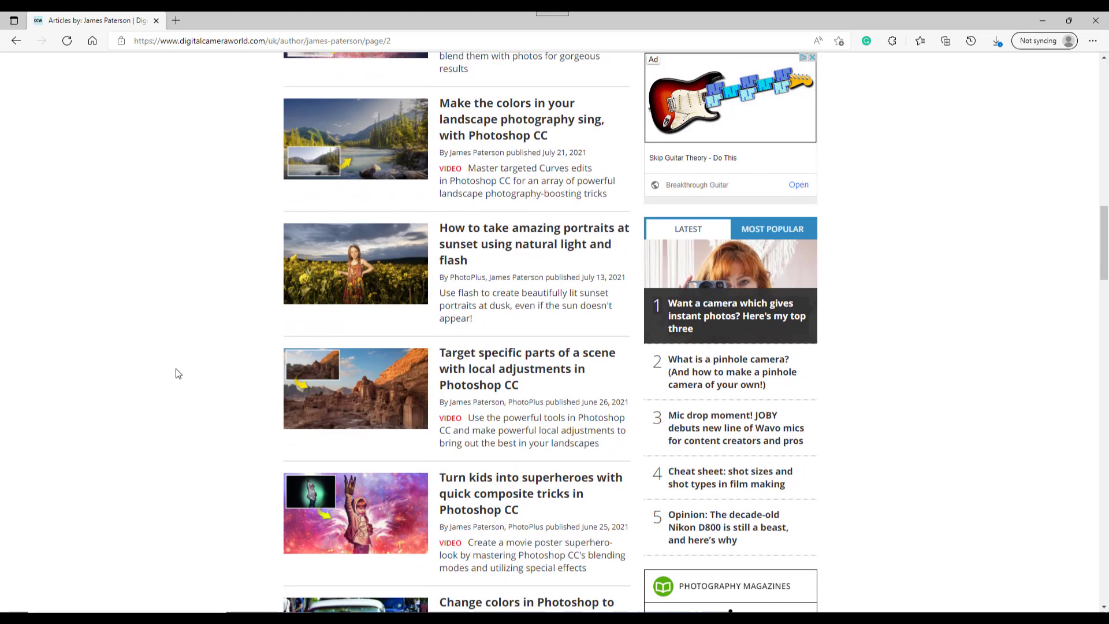
scroll("down", 3)
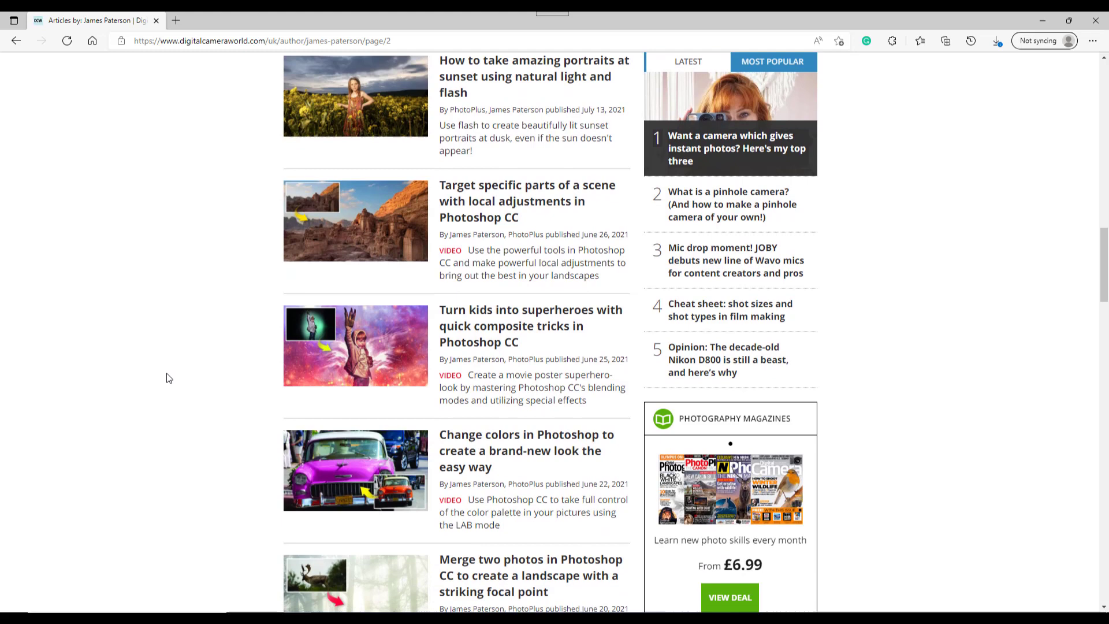
scroll("down", 3)
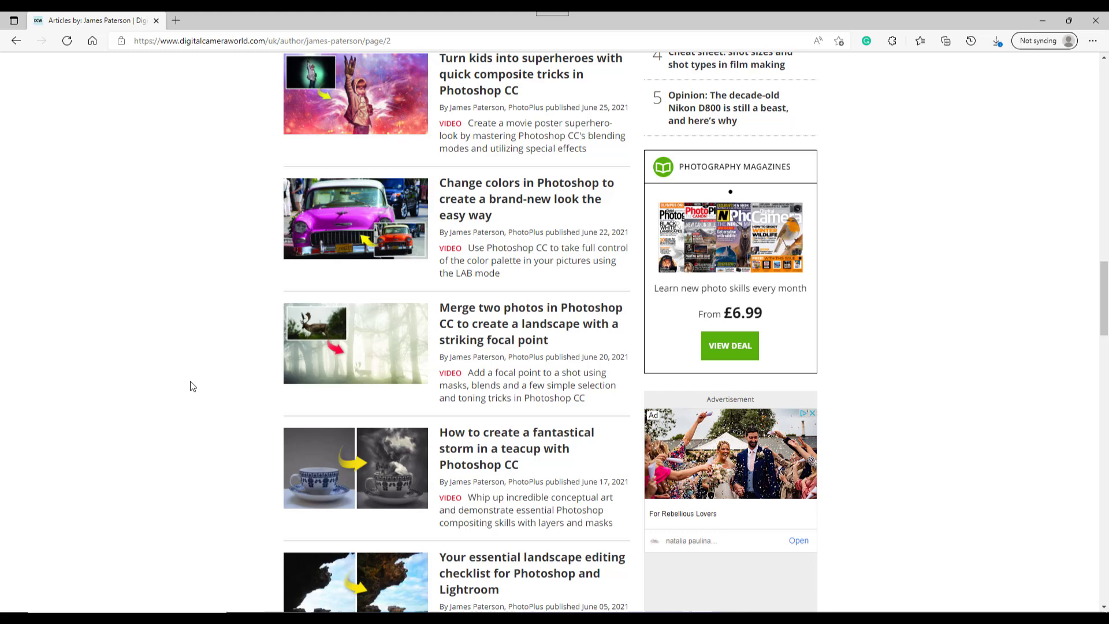
scroll("down", 3)
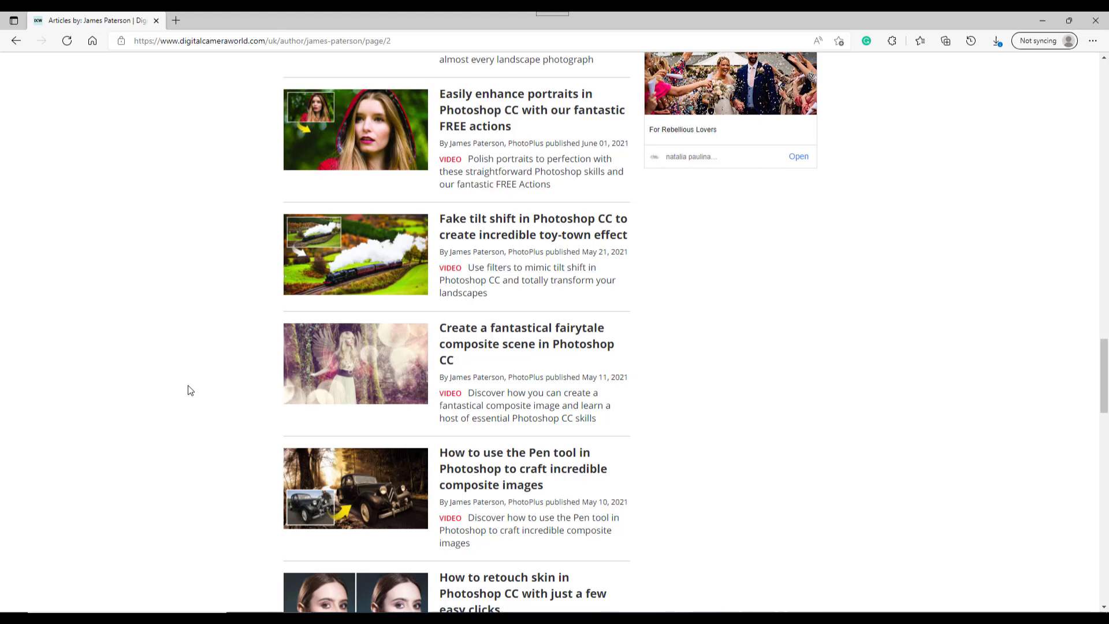
scroll("down", 3)
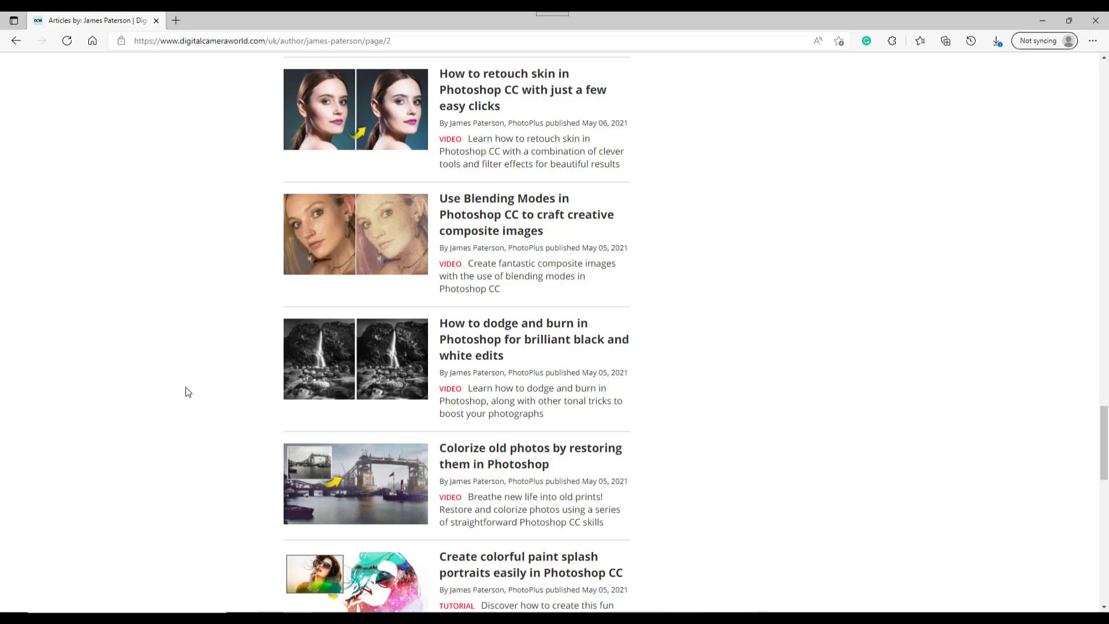